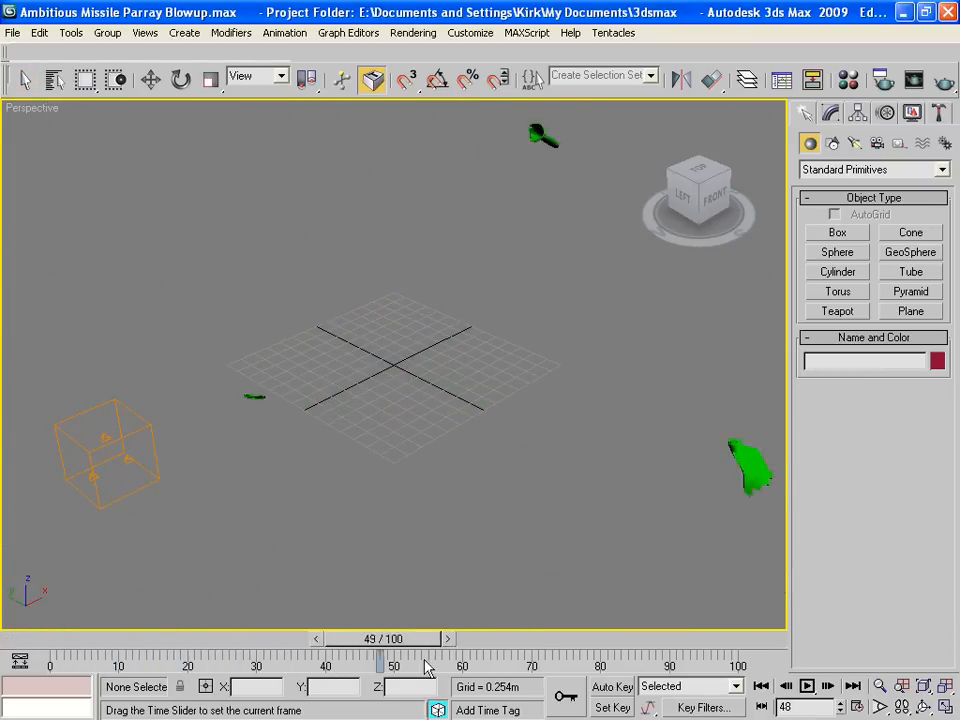
# Step: Rewind the time slider to frame 0 so the green missile is intact
pyautogui.moveTo(380, 664); pyautogui.dragTo(130, 664)
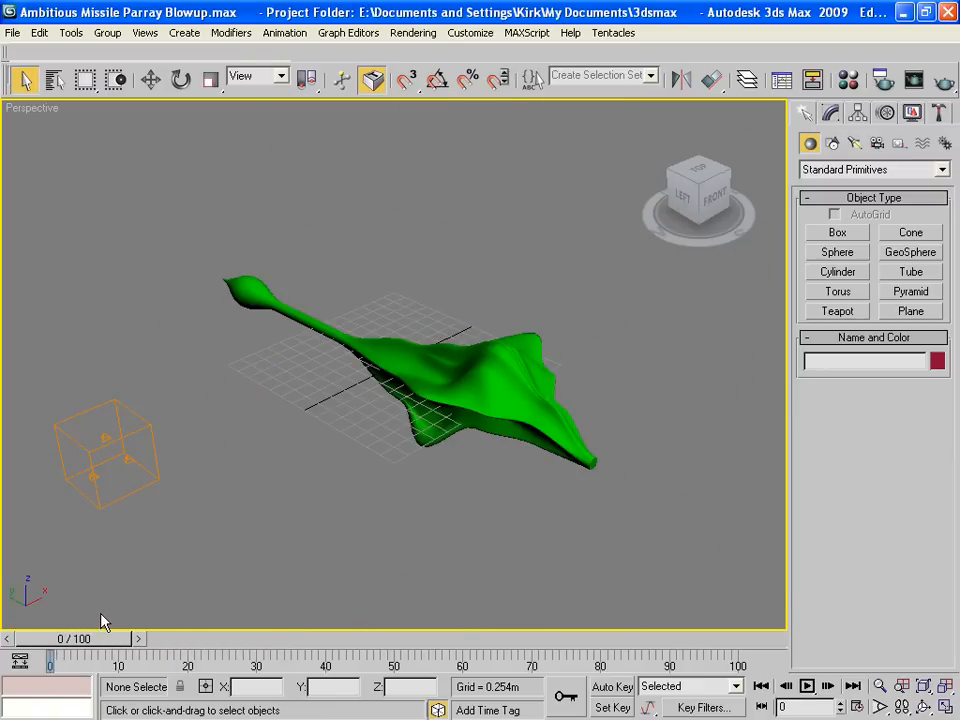
pyautogui.moveTo(868, 670)
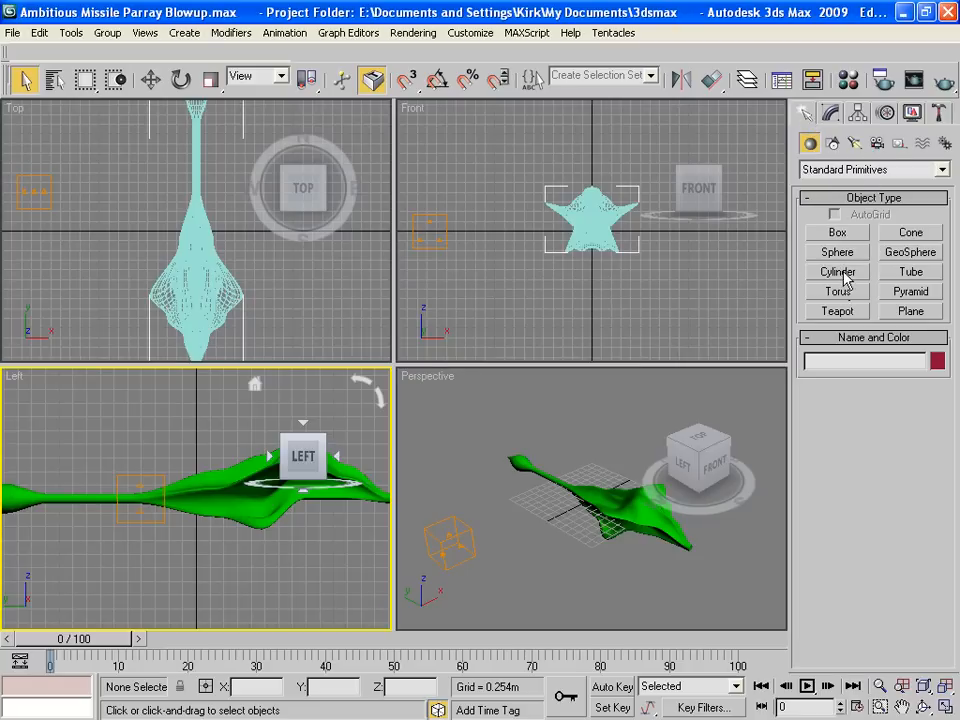
# Step: Create a long thin cylinder, Cylinder01, and move it beneath the green ship
pyautogui.click(837, 272)
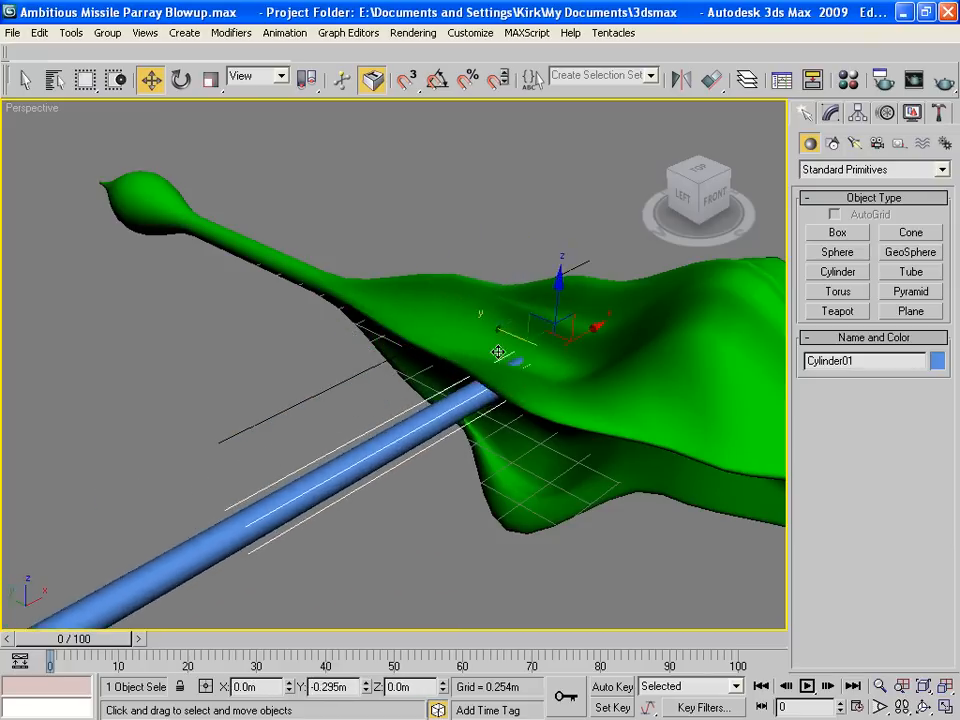
pyautogui.moveTo(498, 352); pyautogui.dragTo(503, 408)
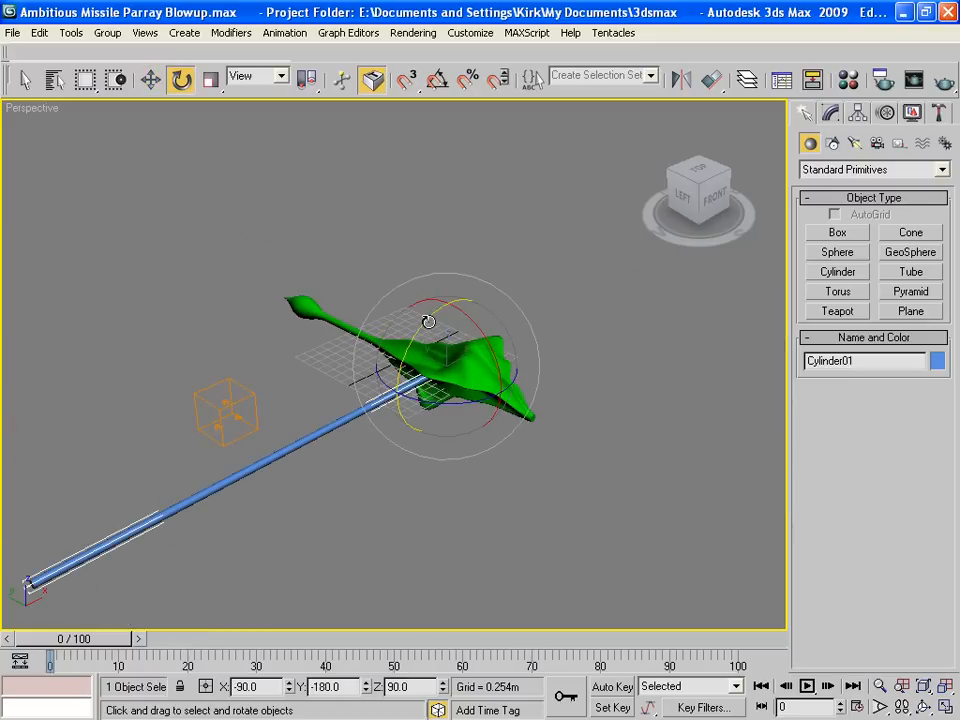
# Step: Rotate Cylinder01 so it juts into the missile's centre, orbiting the view to check
pyautogui.moveTo(427, 321); pyautogui.dragTo(434, 247)
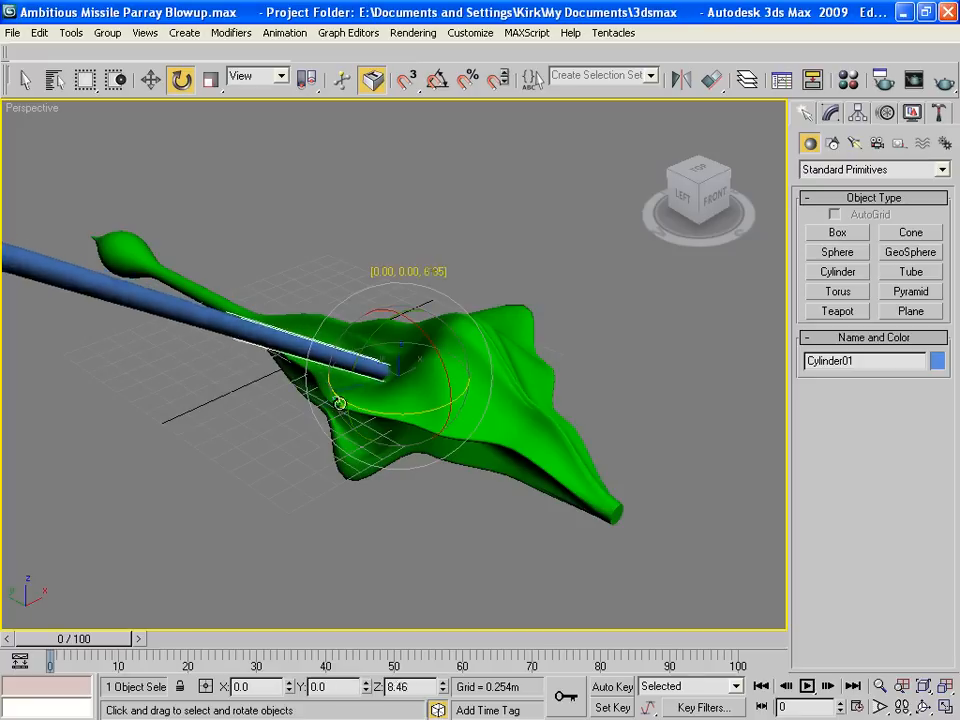
pyautogui.moveTo(340, 400); pyautogui.dragTo(442, 455)
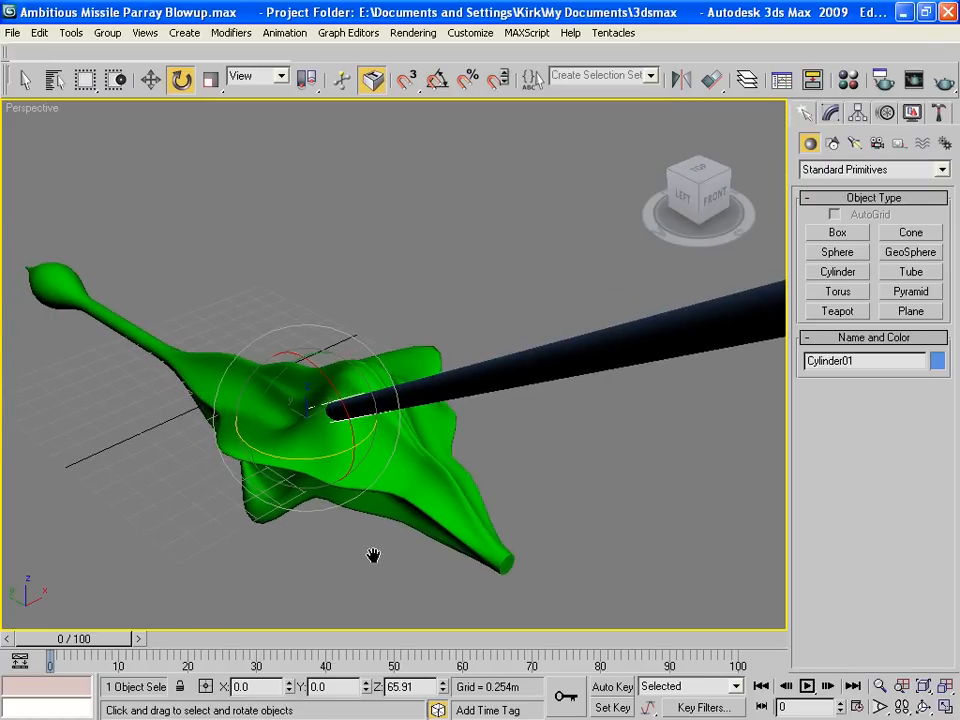
pyautogui.moveTo(378, 561)
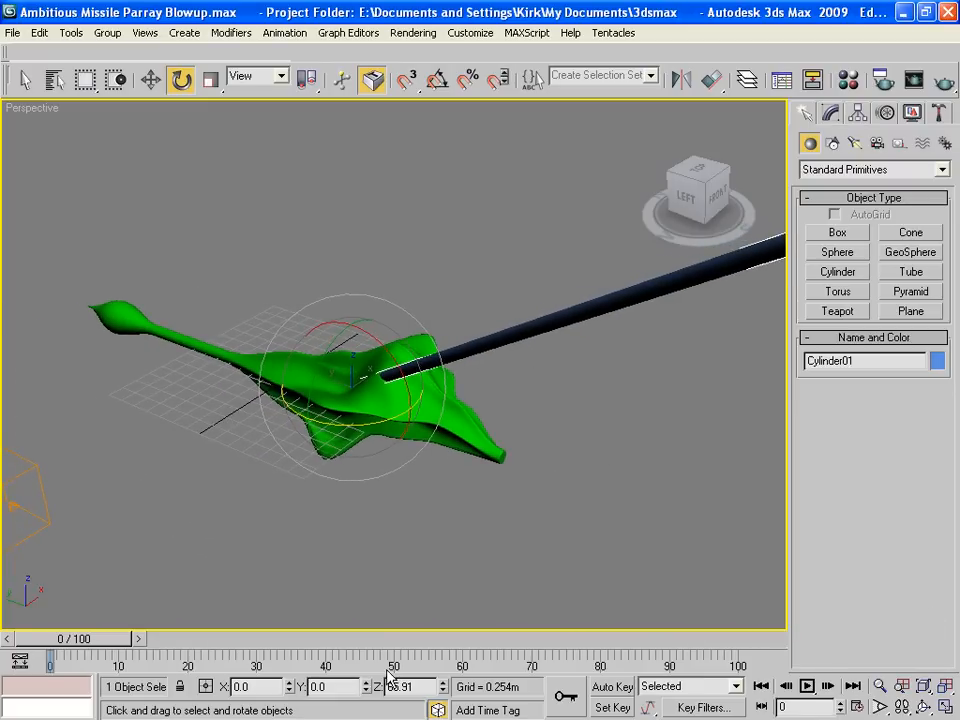
pyautogui.moveTo(50, 655); pyautogui.dragTo(85, 655)
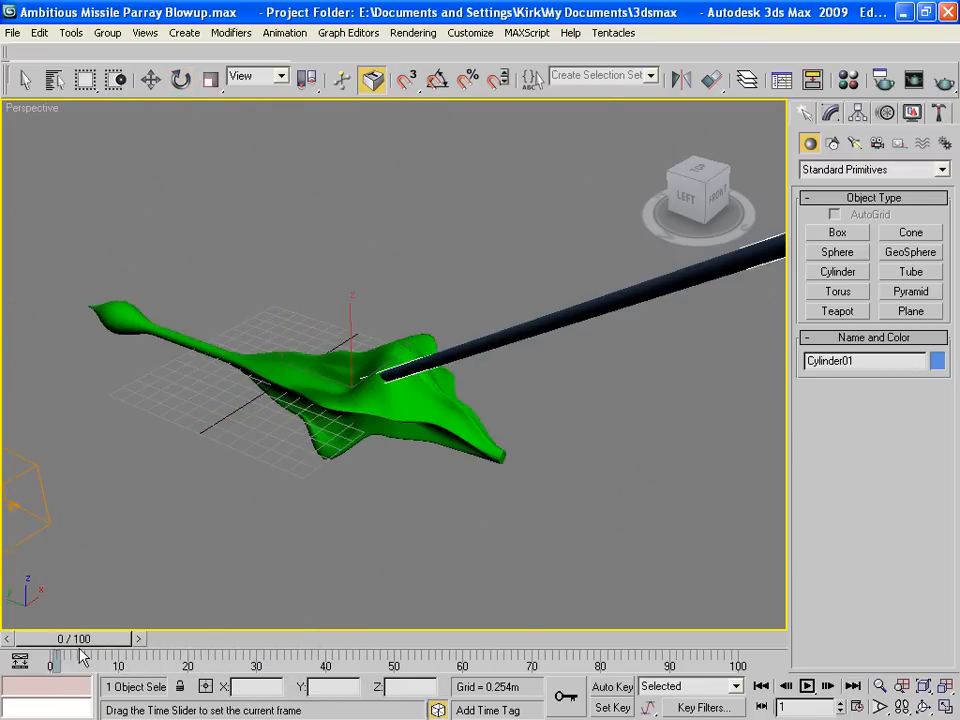
pyautogui.click(180, 79)
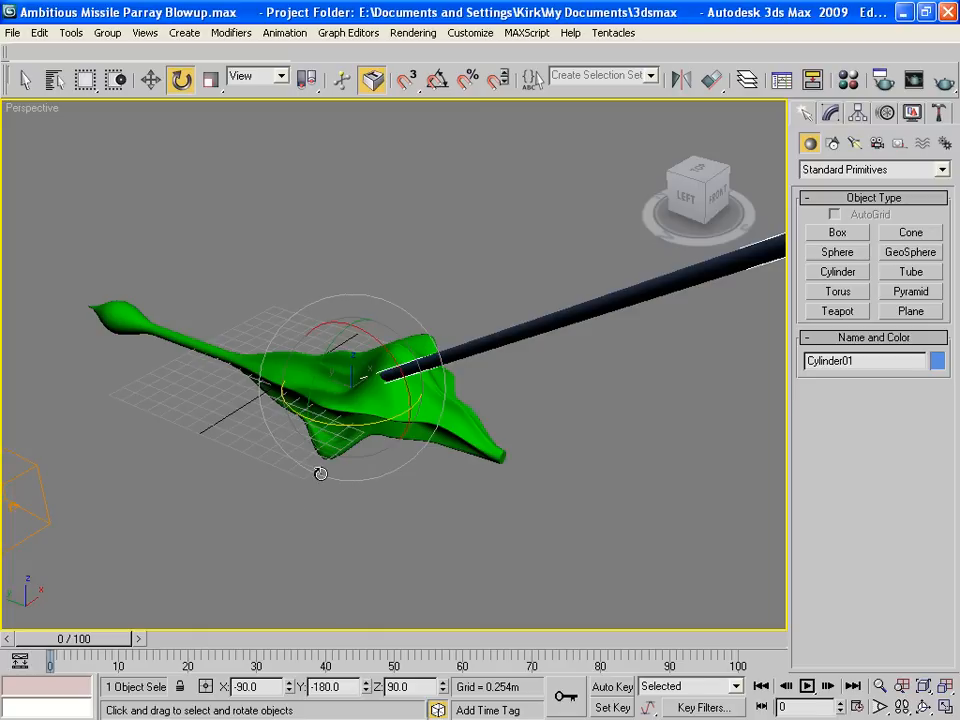
pyautogui.moveTo(511, 335)
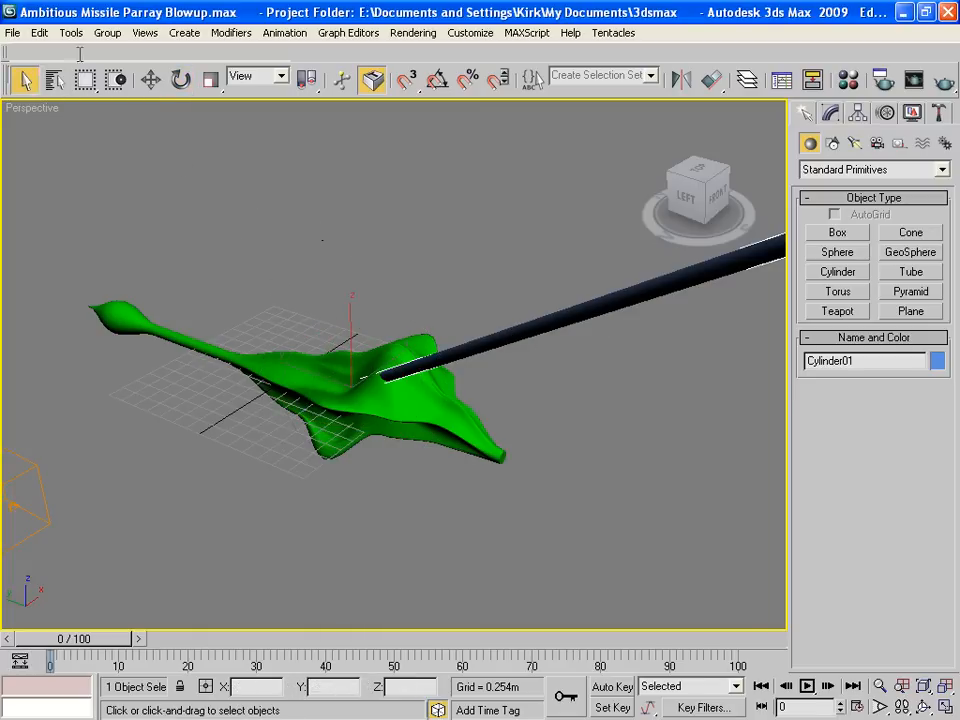
pyautogui.click(39, 32)
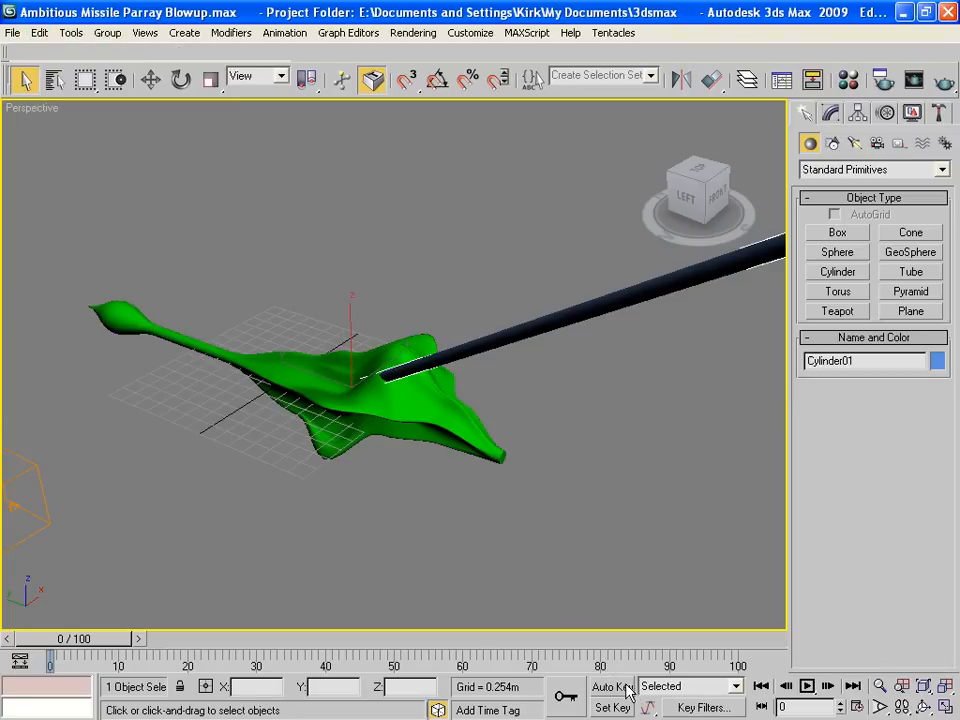
# Step: With Auto Key on, set the cylinder's Visibility to 0.0 and check a test render
pyautogui.click(611, 686)
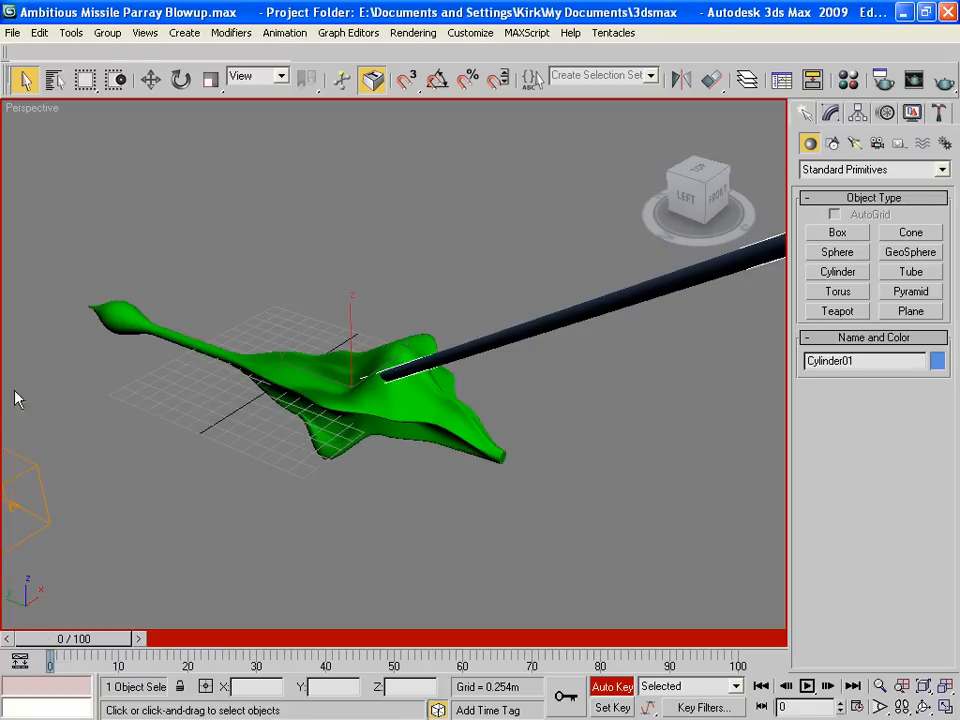
pyautogui.click(39, 32)
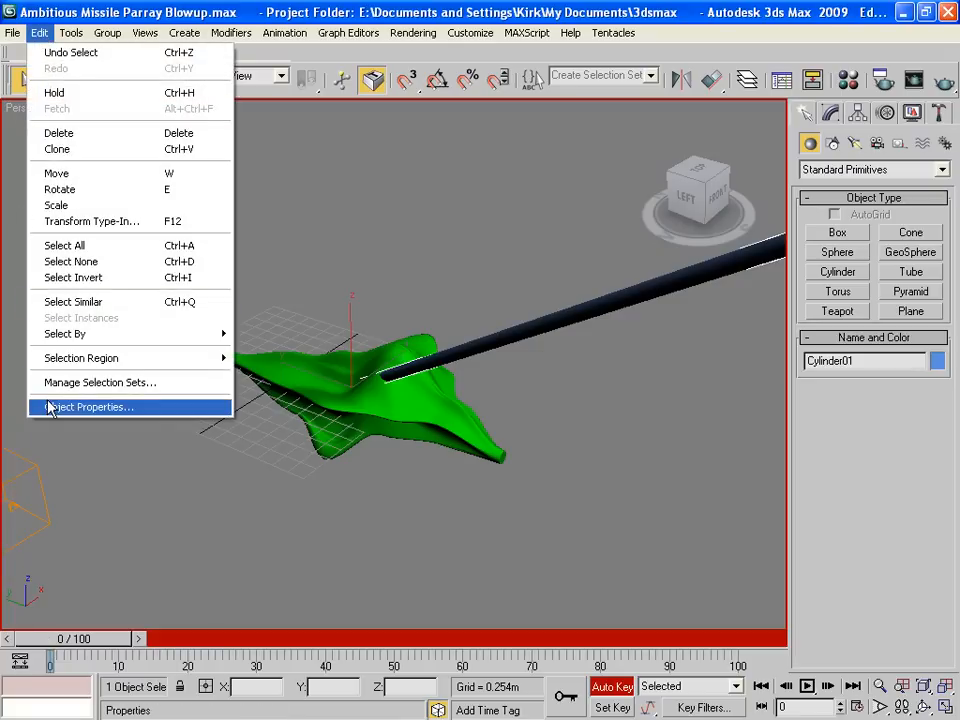
pyautogui.click(88, 407)
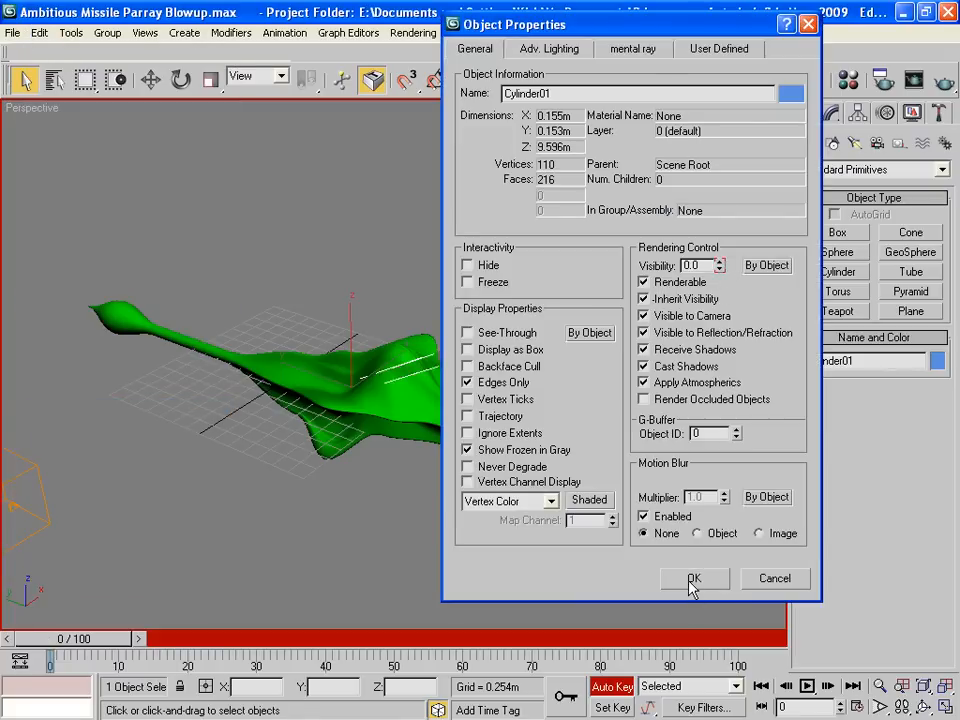
pyautogui.click(694, 578)
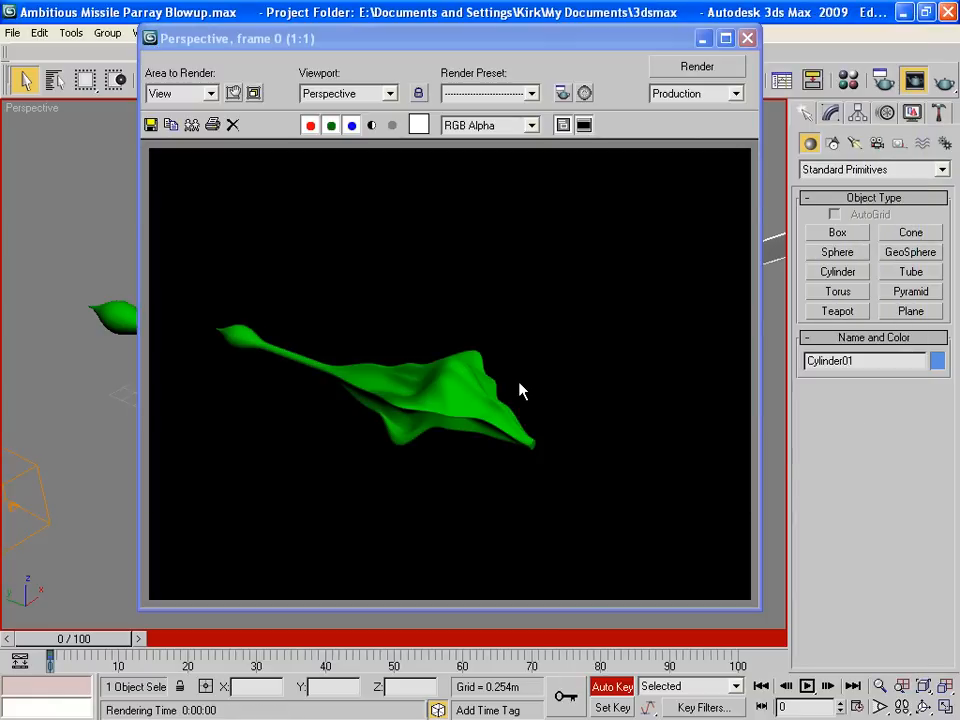
pyautogui.click(746, 38)
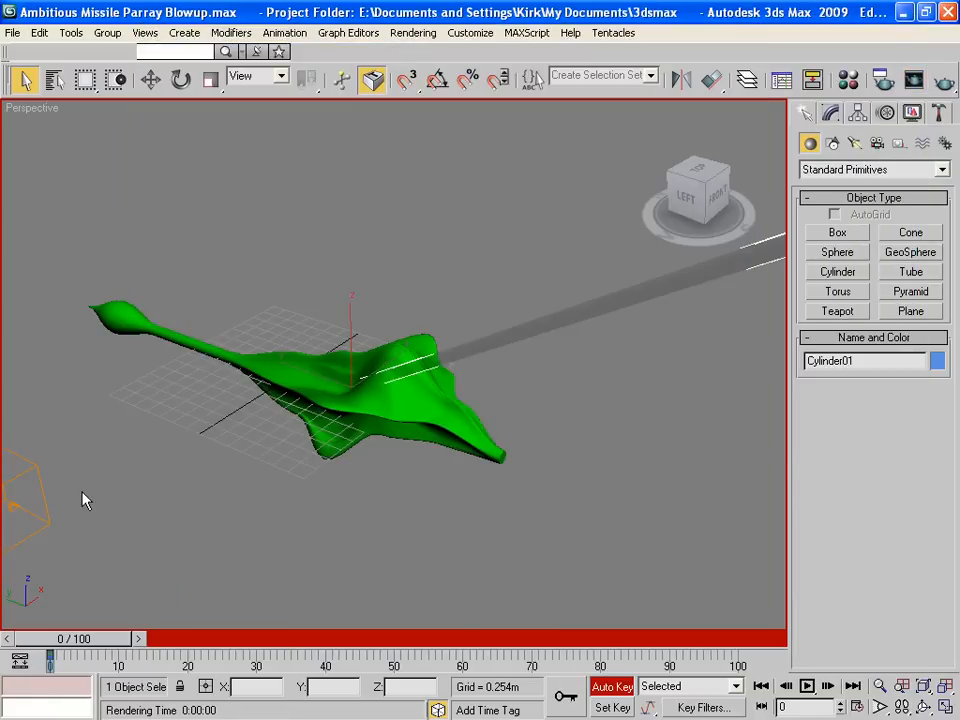
# Step: Key the cylinder visible at frame 9 as the missile begins shattering
pyautogui.moveTo(49, 655); pyautogui.dragTo(120, 638)
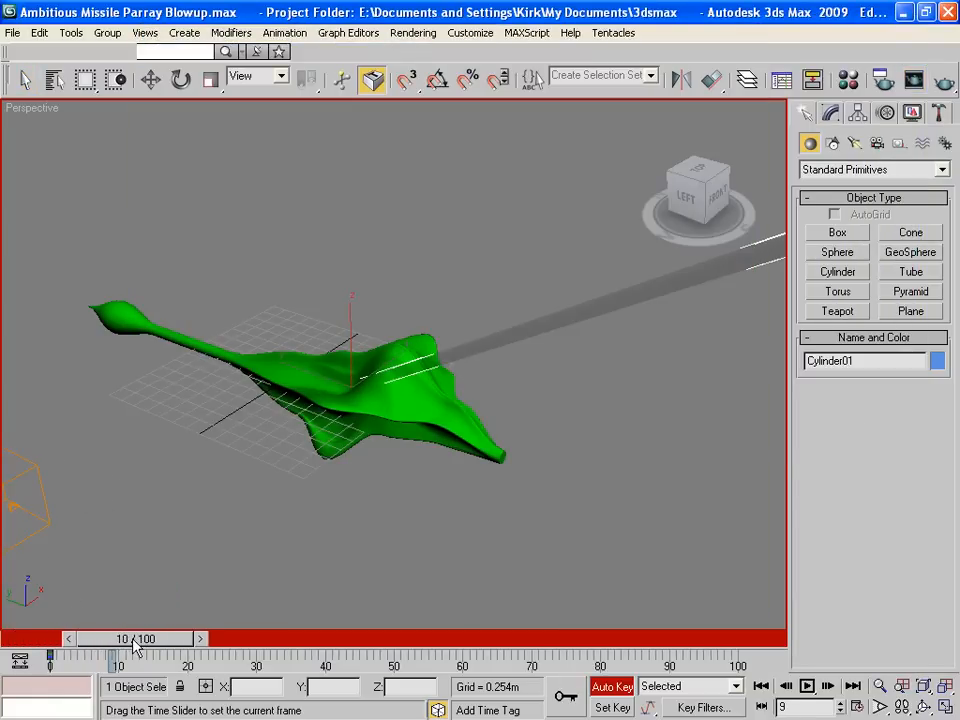
pyautogui.moveTo(135, 657); pyautogui.dragTo(115, 657)
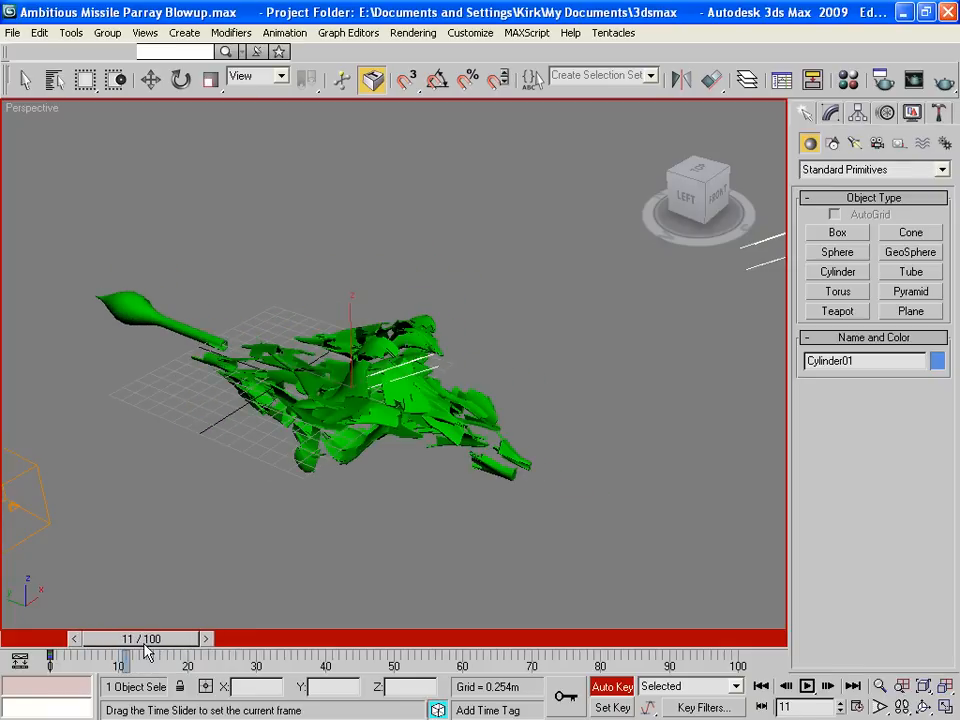
pyautogui.moveTo(145, 657); pyautogui.dragTo(130, 657)
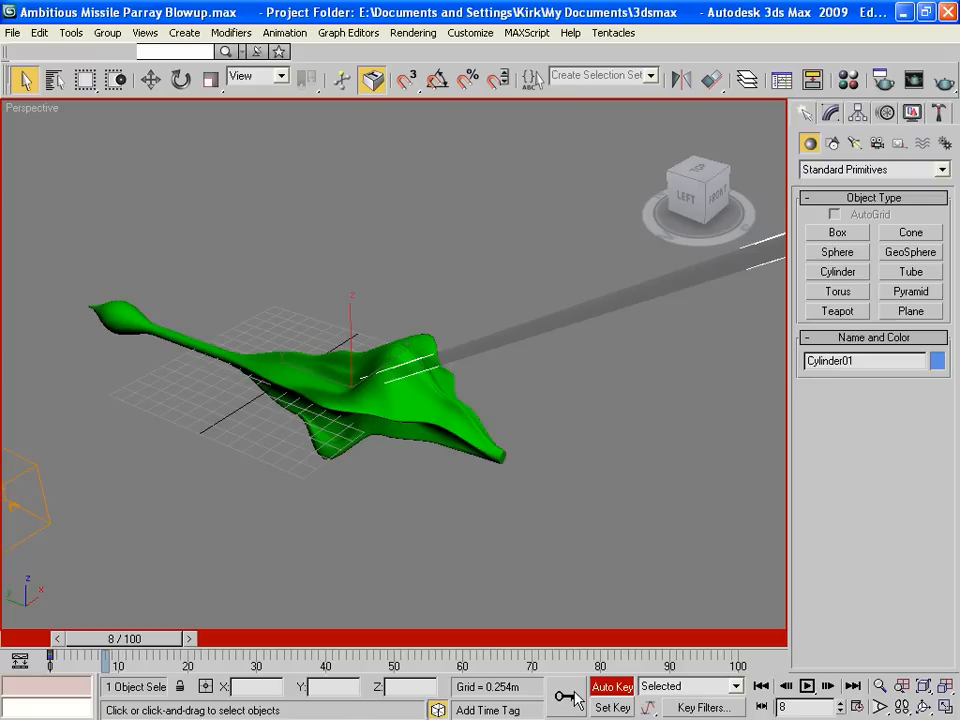
pyautogui.moveTo(630, 320)
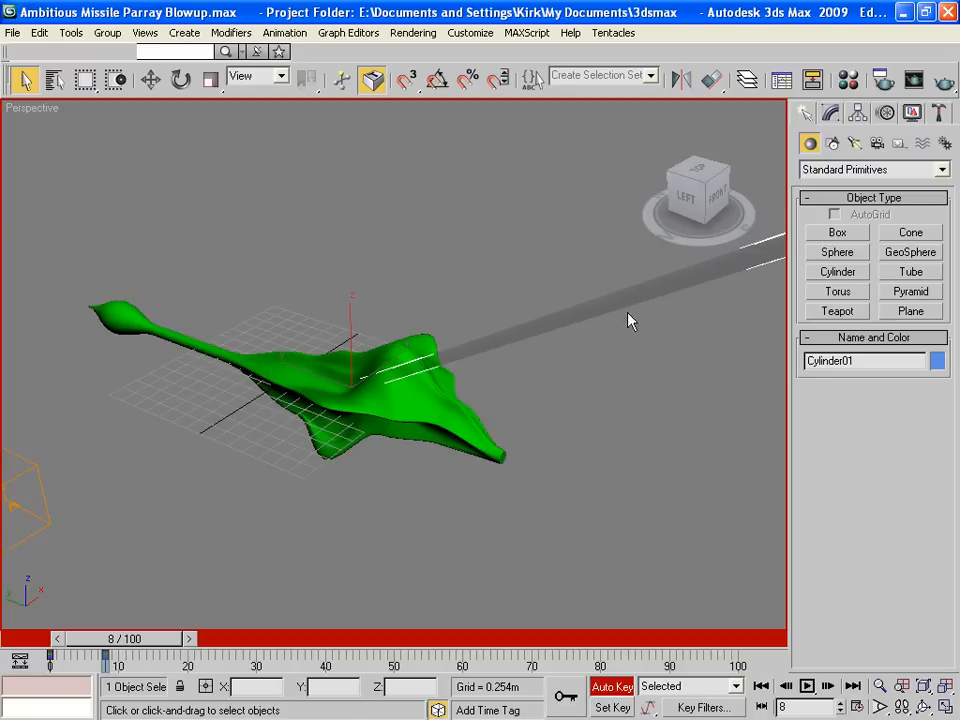
pyautogui.moveTo(145, 647)
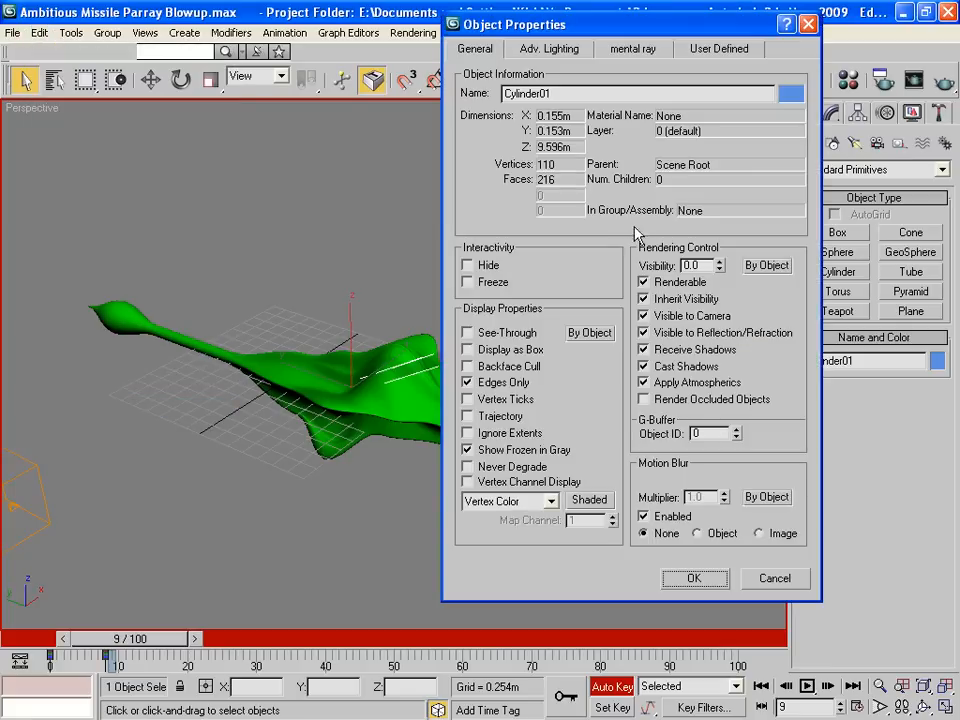
pyautogui.click(718, 261)
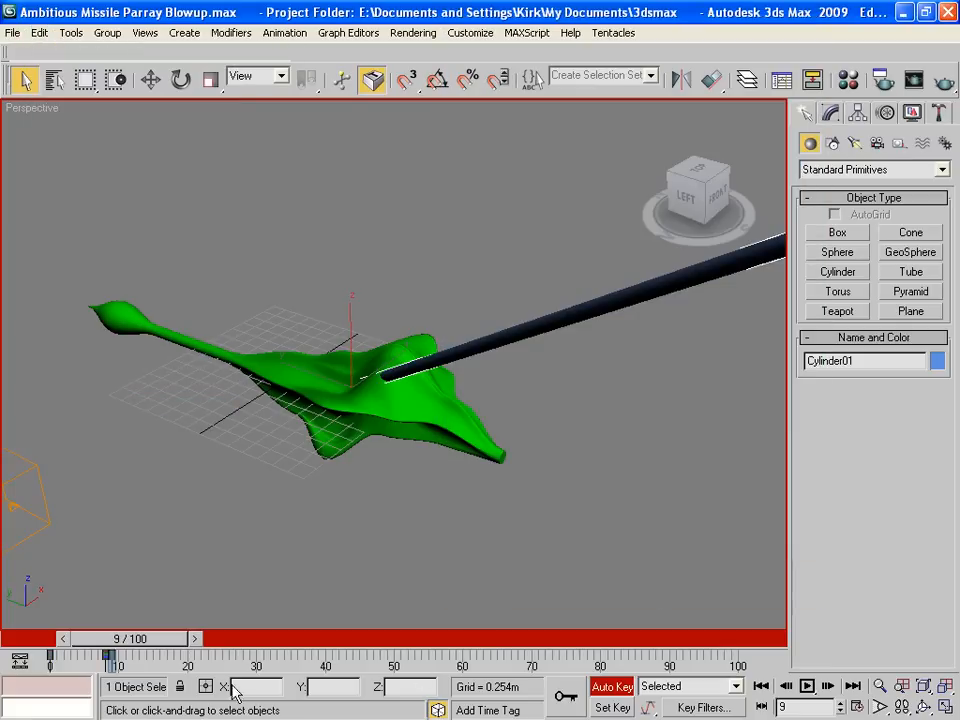
pyautogui.moveTo(110, 655); pyautogui.dragTo(450, 655)
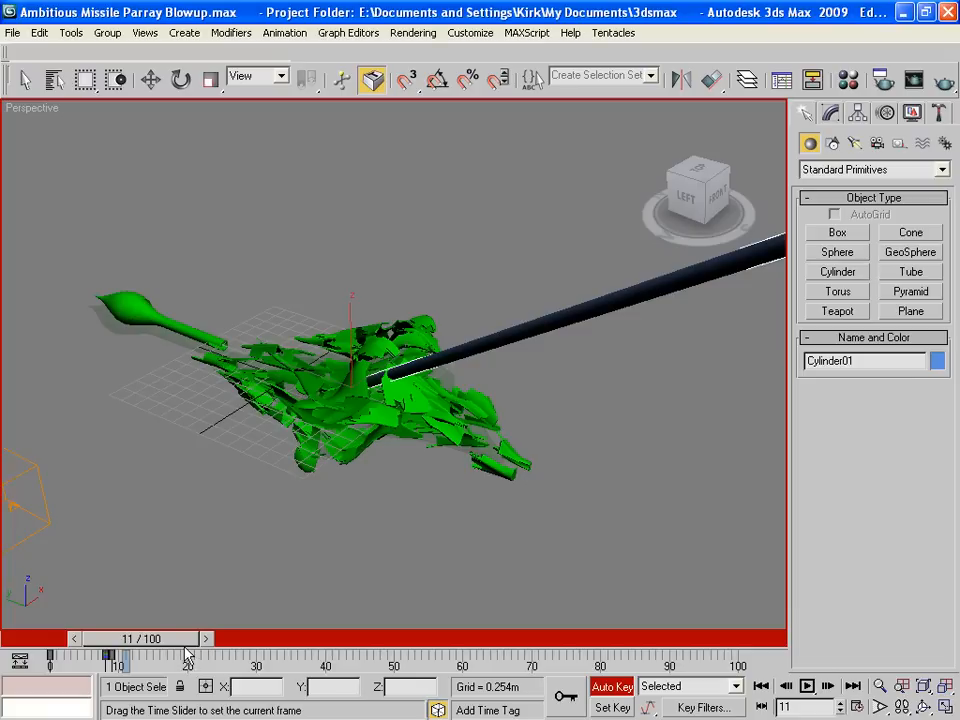
pyautogui.moveTo(187, 655); pyautogui.dragTo(110, 655)
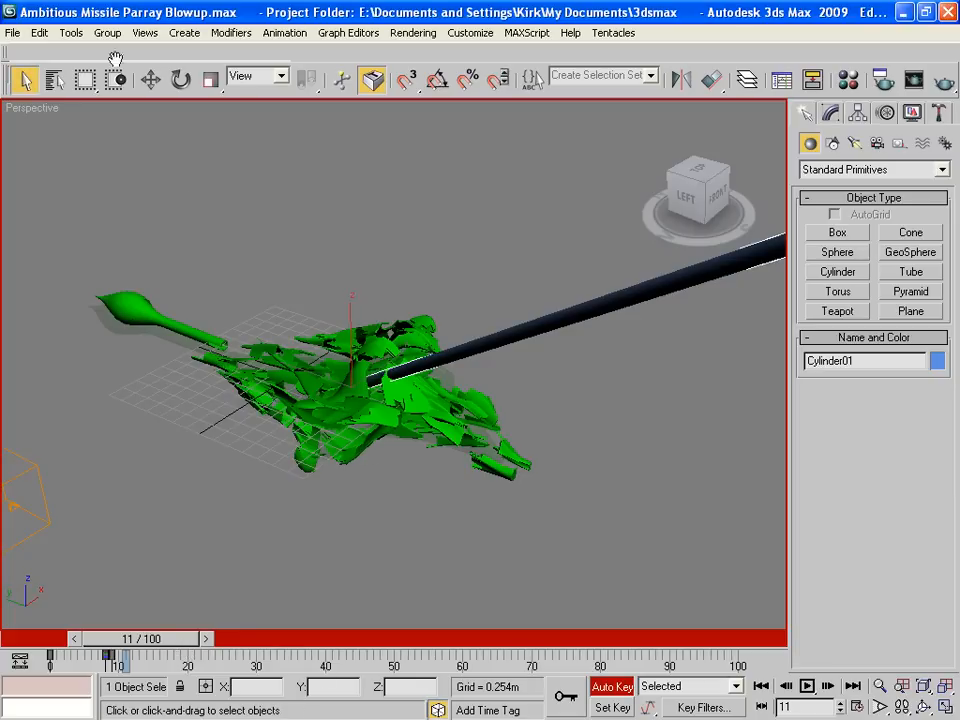
# Step: Key the cylinder's Visibility to 0 at frame 11 via Object Properties
pyautogui.click(39, 32)
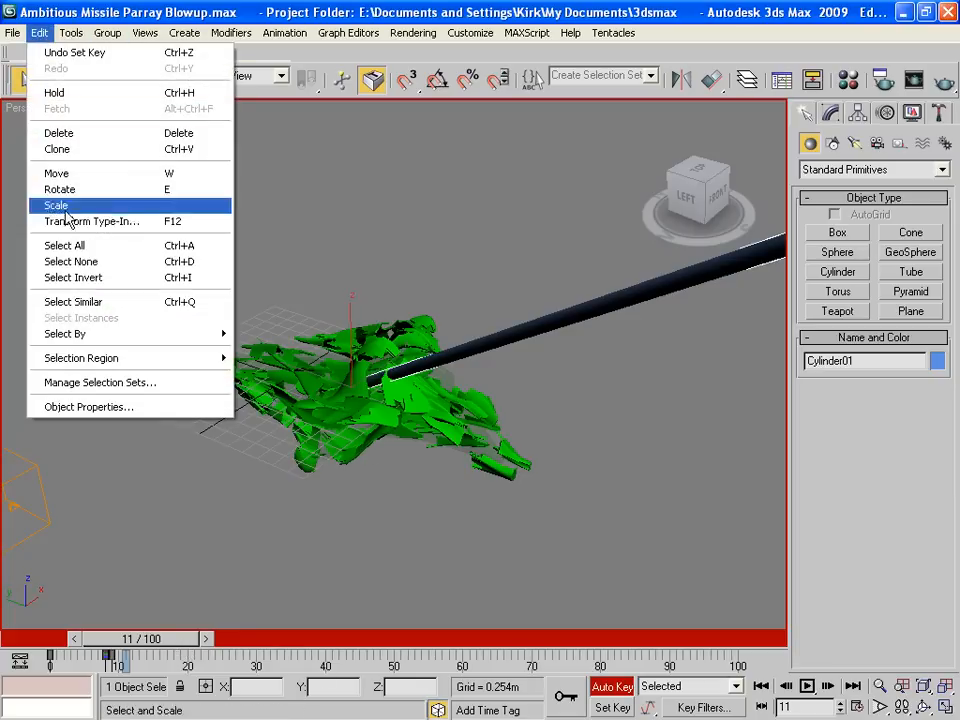
pyautogui.click(89, 406)
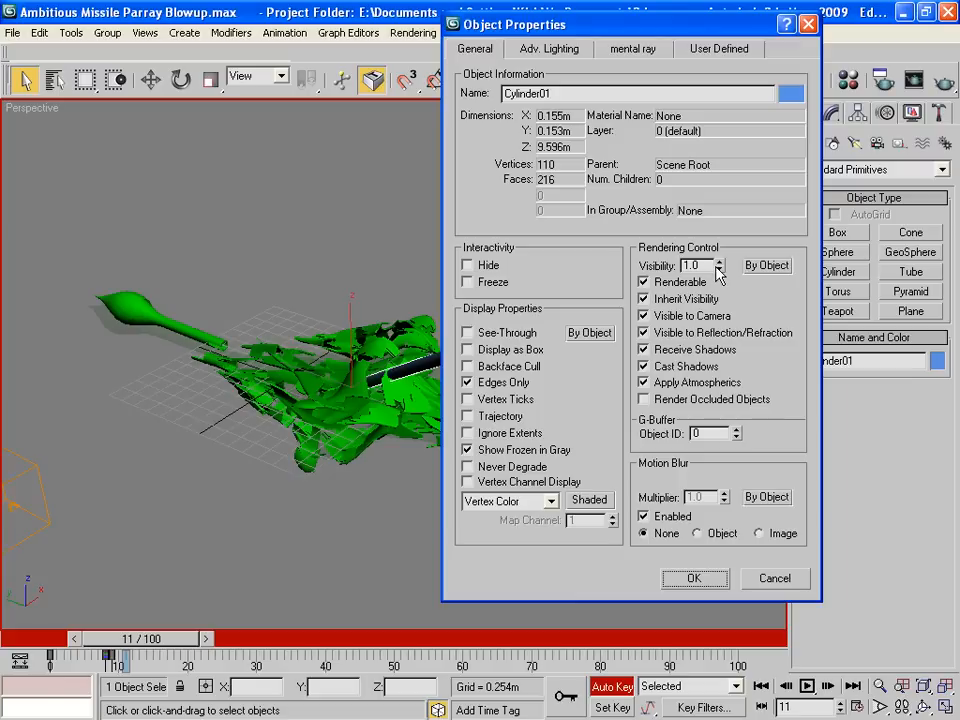
pyautogui.click(718, 268)
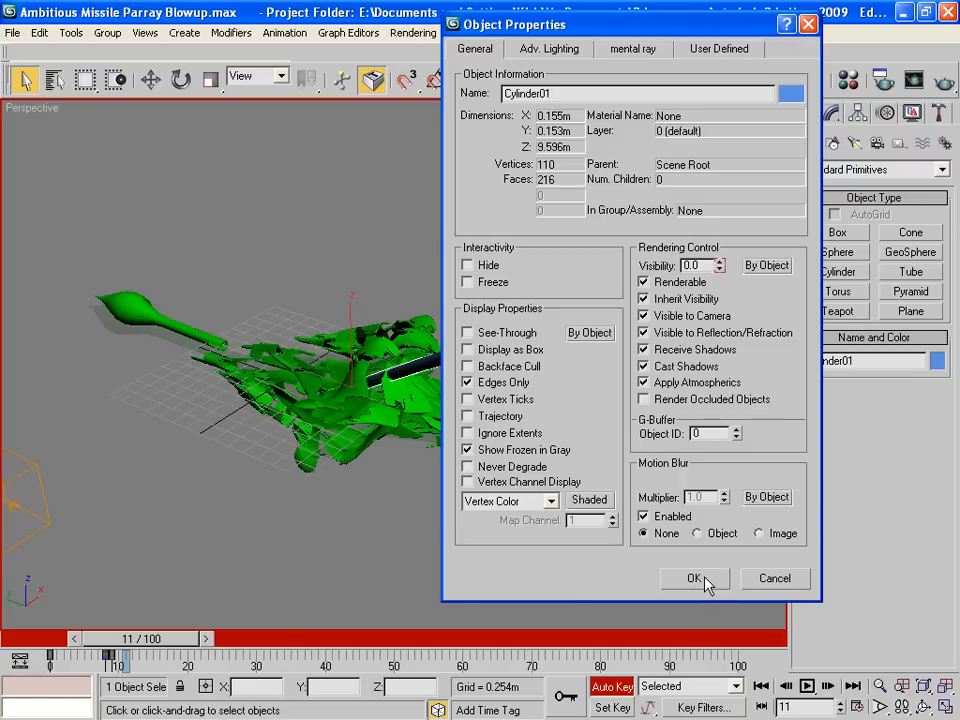
pyautogui.click(696, 578)
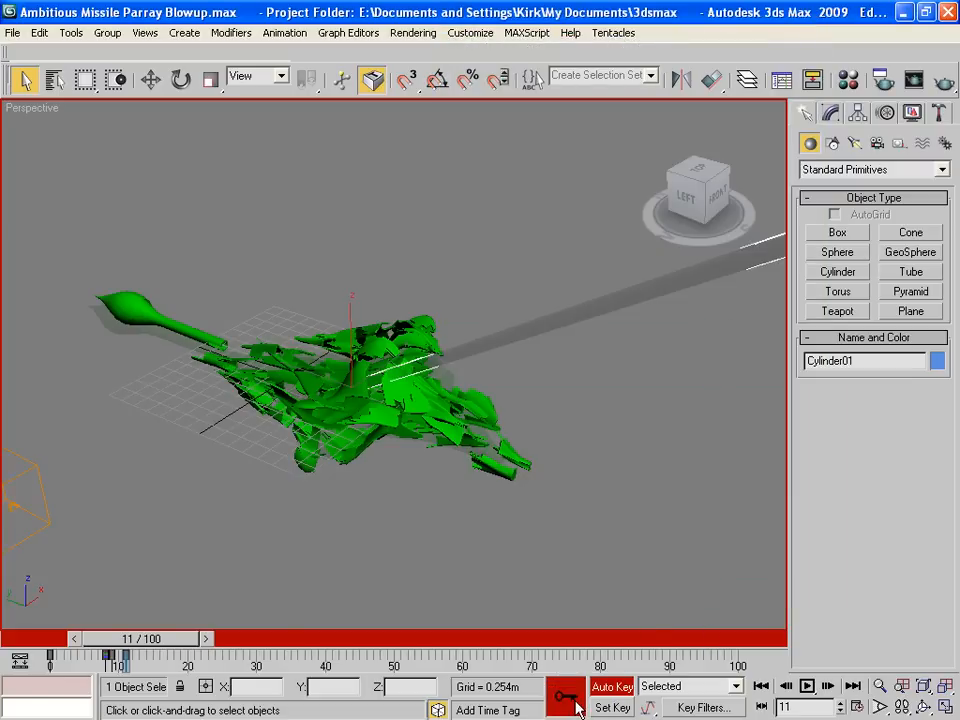
# Step: Scrub through the explosion and render frame 8 to check the cylinder
pyautogui.moveTo(118, 656); pyautogui.dragTo(105, 656)
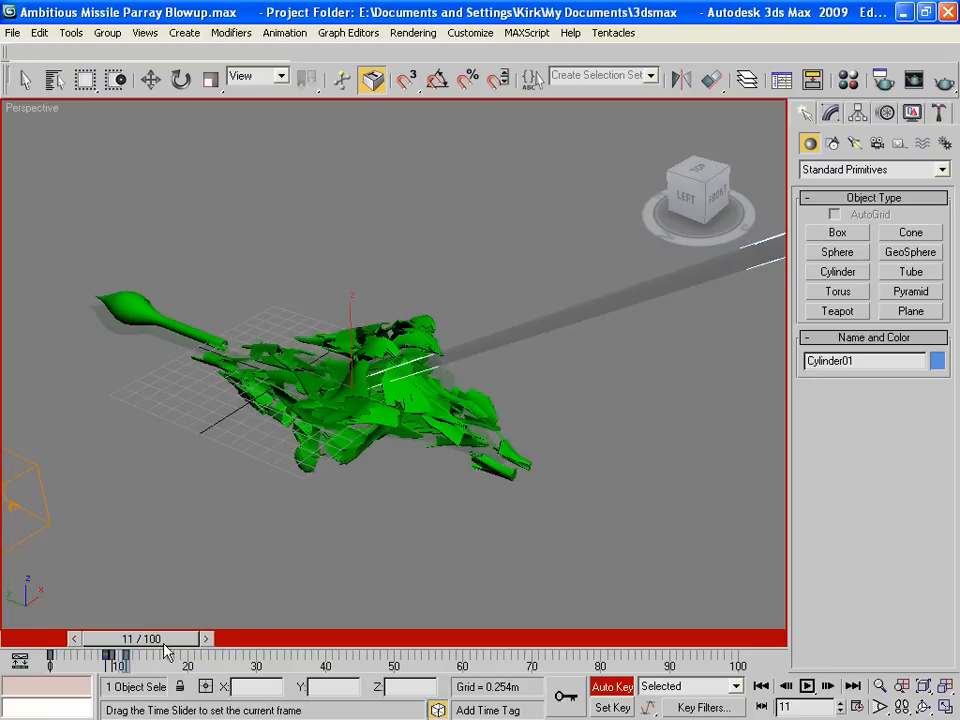
pyautogui.moveTo(110, 655); pyautogui.dragTo(160, 655)
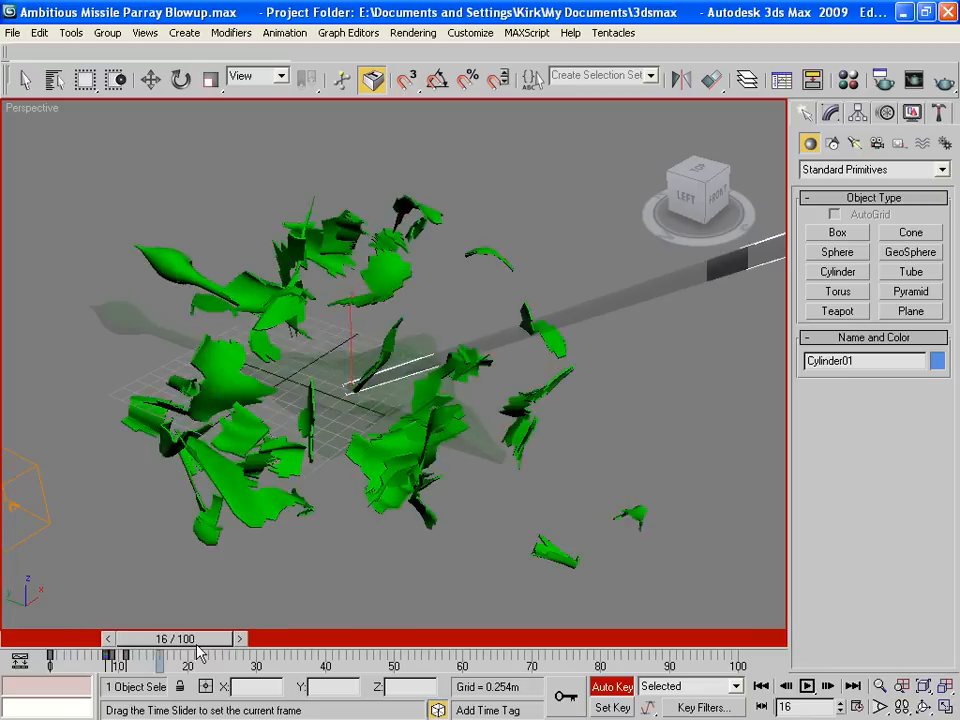
pyautogui.moveTo(157, 655); pyautogui.dragTo(230, 655)
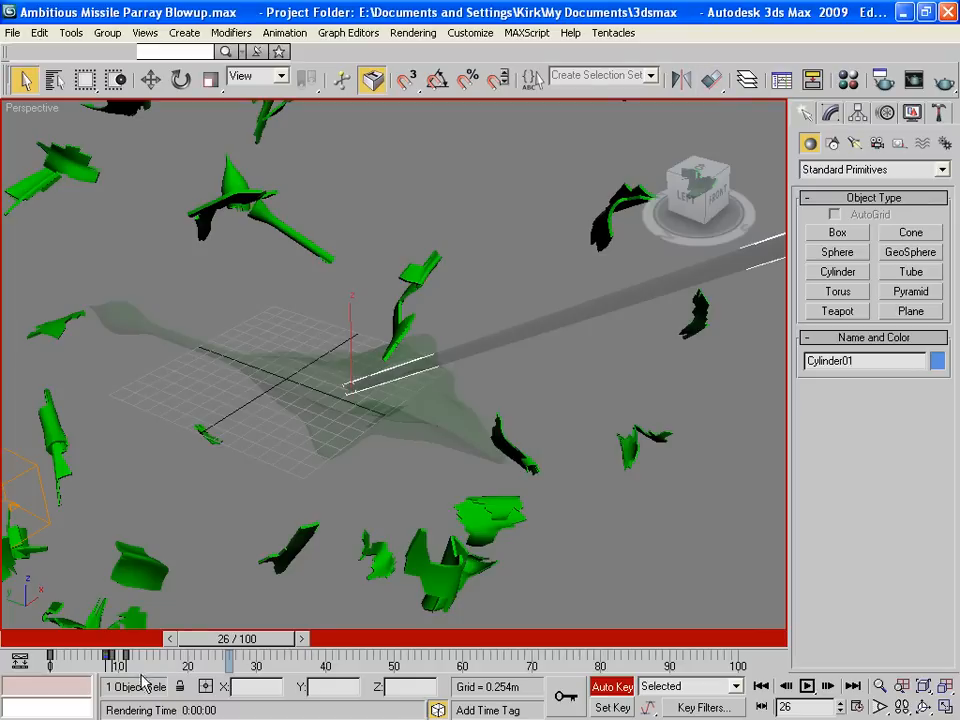
pyautogui.moveTo(230, 655); pyautogui.dragTo(110, 655)
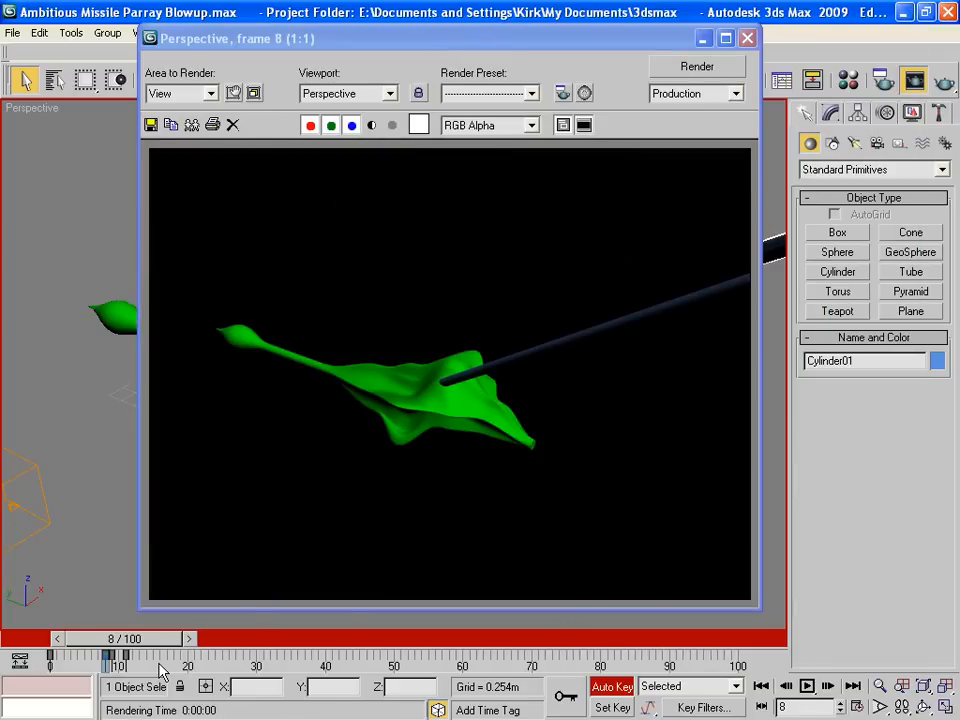
pyautogui.click(746, 38)
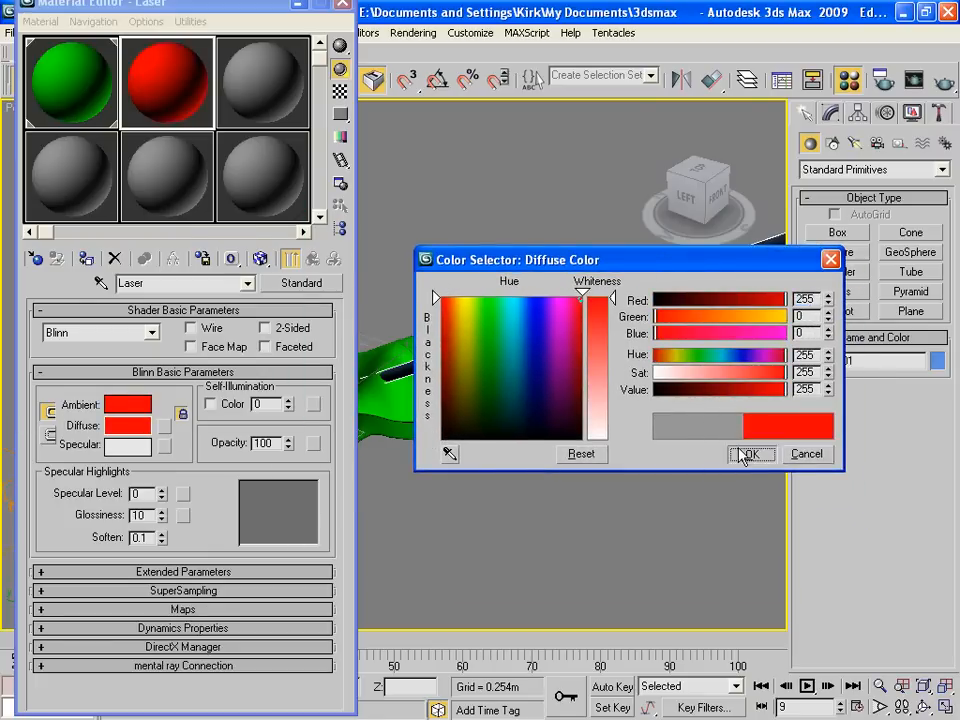
# Step: Assign a pure red 'Laser' material to the cylinder and render frame 9
pyautogui.click(751, 454)
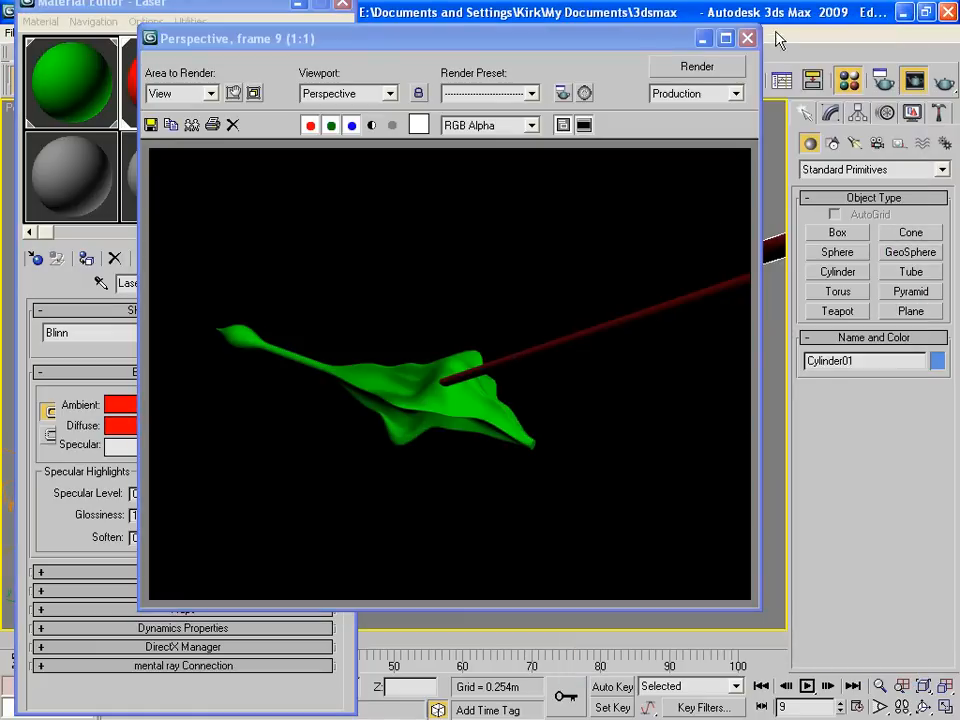
pyautogui.click(747, 38)
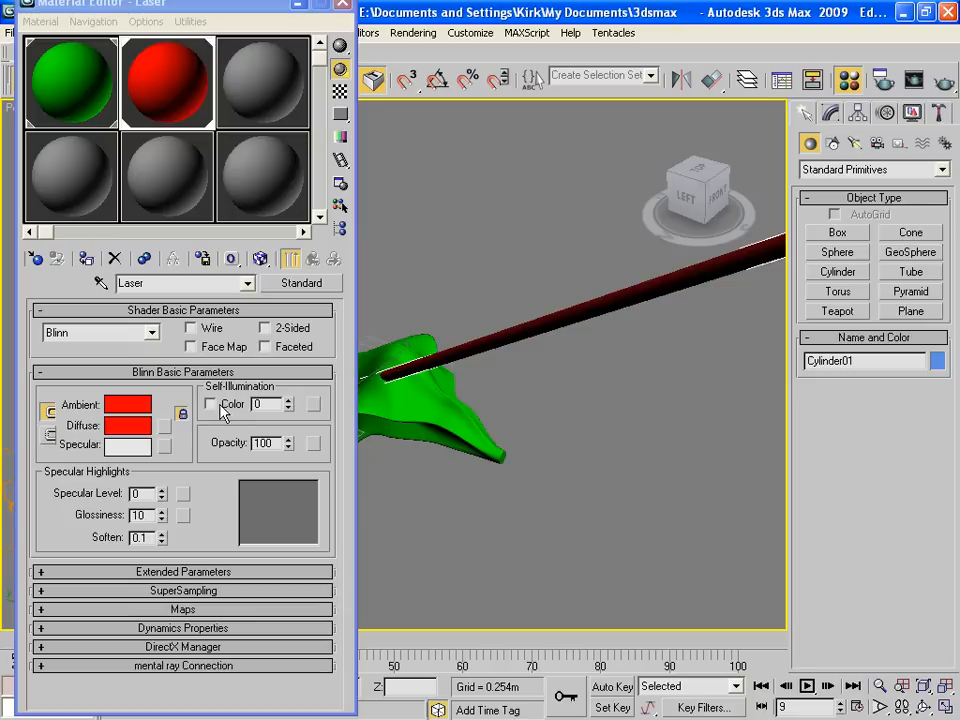
pyautogui.rightClick(128, 425)
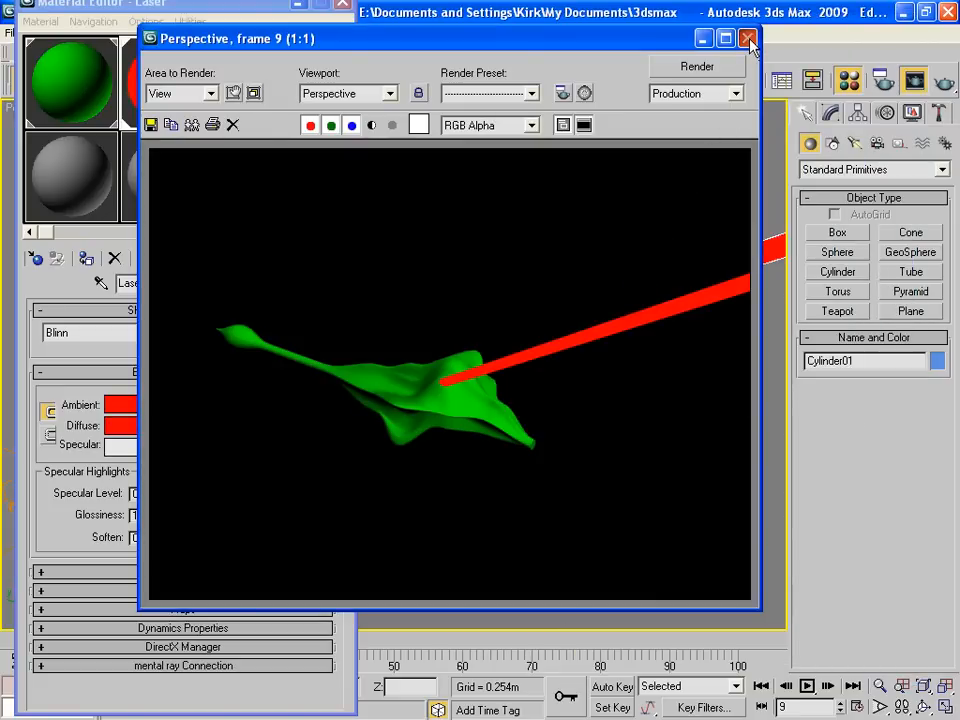
# Step: Enable Self-Illumination Color on the Laser material, verify the render, and close the Material Editor
pyautogui.click(747, 38)
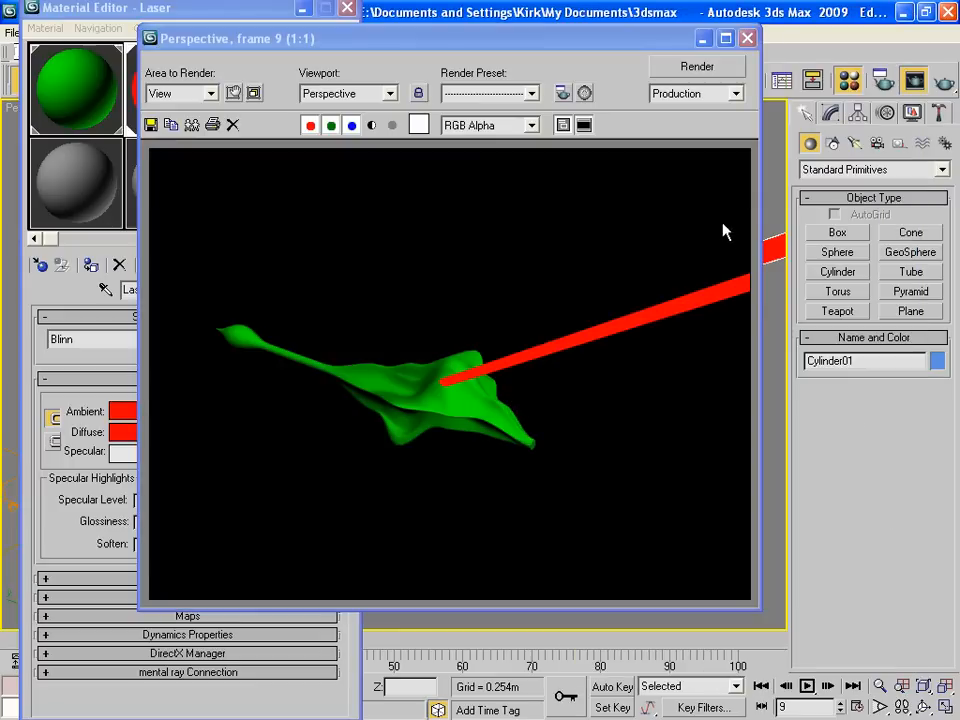
pyautogui.click(746, 38)
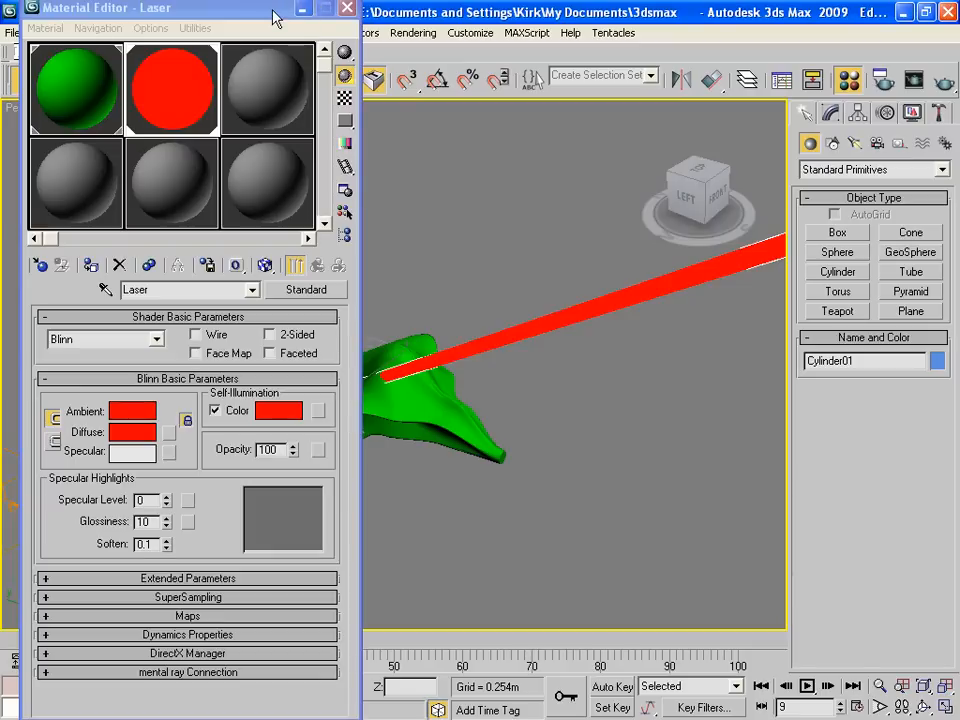
pyautogui.moveTo(280, 17)
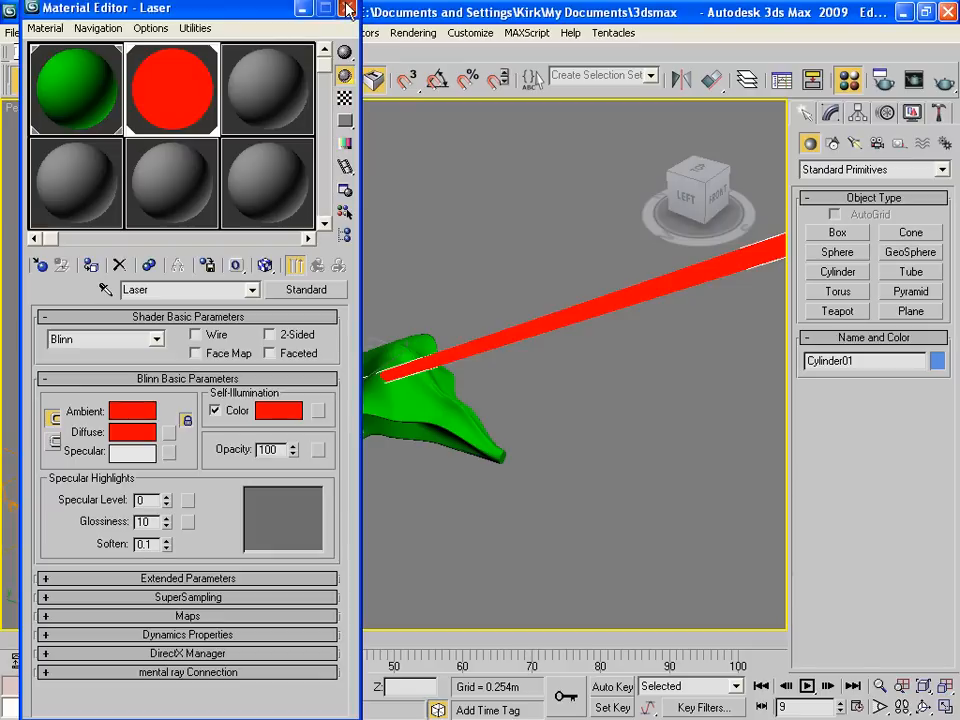
pyautogui.click(348, 8)
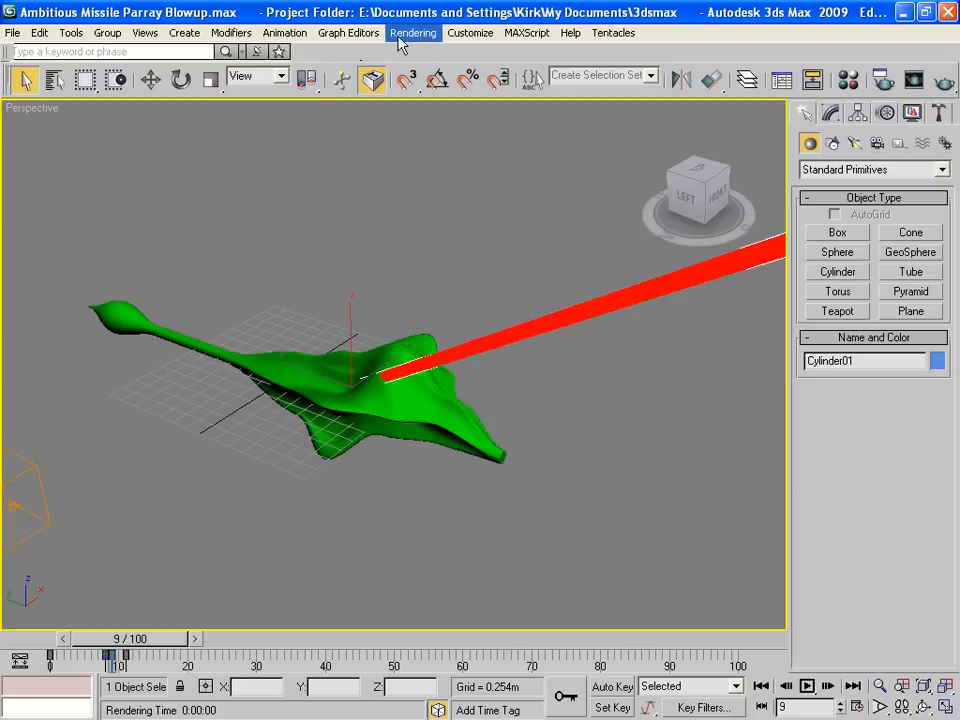
# Step: Add a Lens Effects render effect with a Glow element (size 30, intensity 110)
pyautogui.click(413, 32)
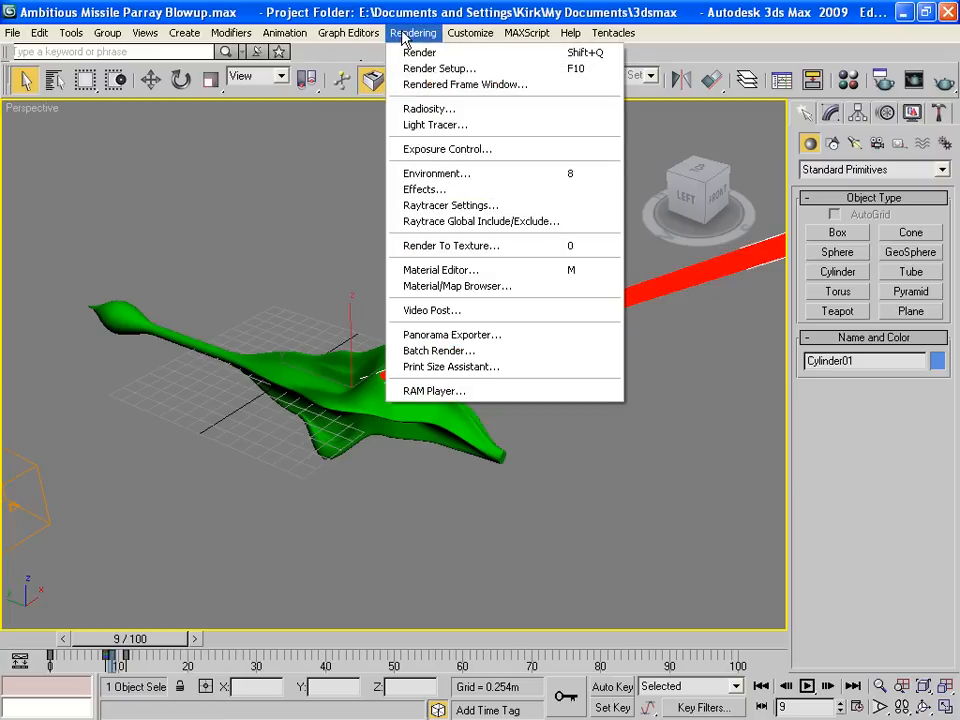
pyautogui.moveTo(423, 189)
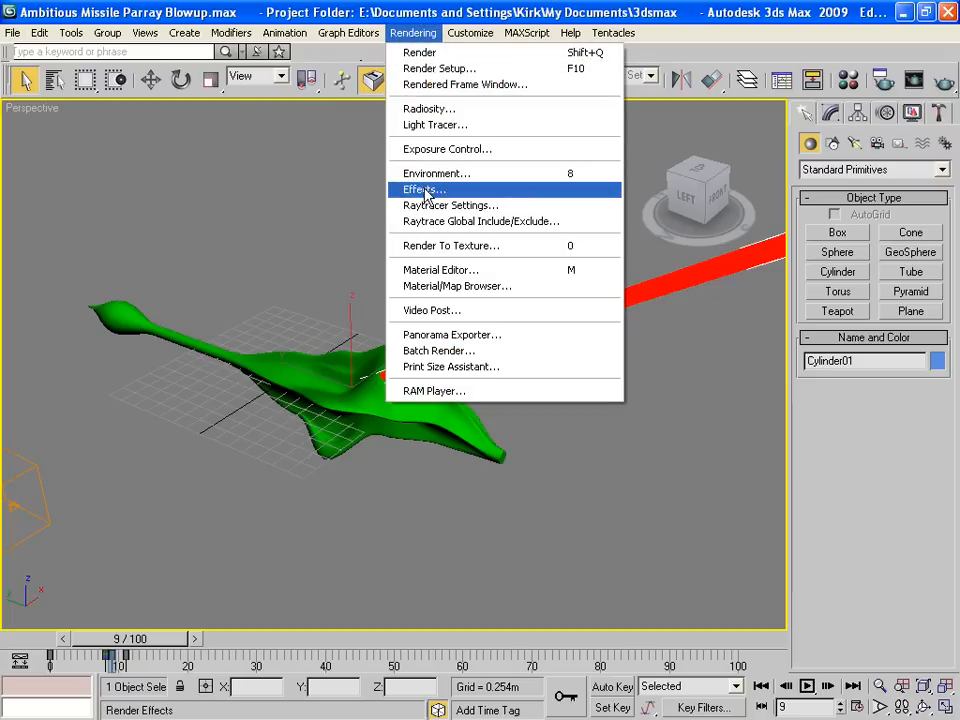
pyautogui.click(423, 189)
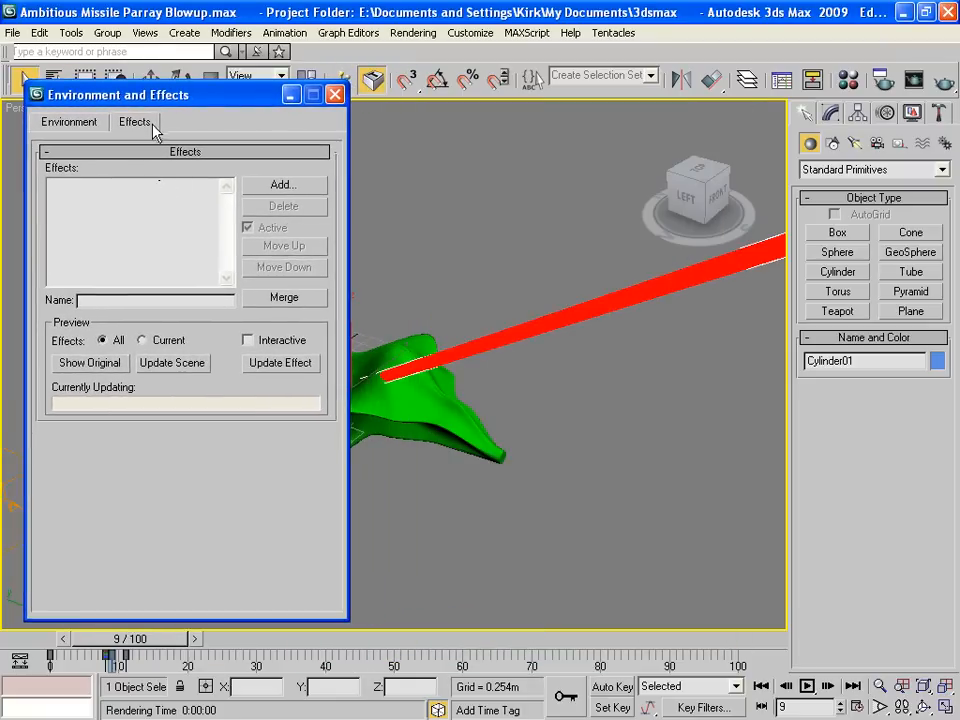
pyautogui.click(283, 184)
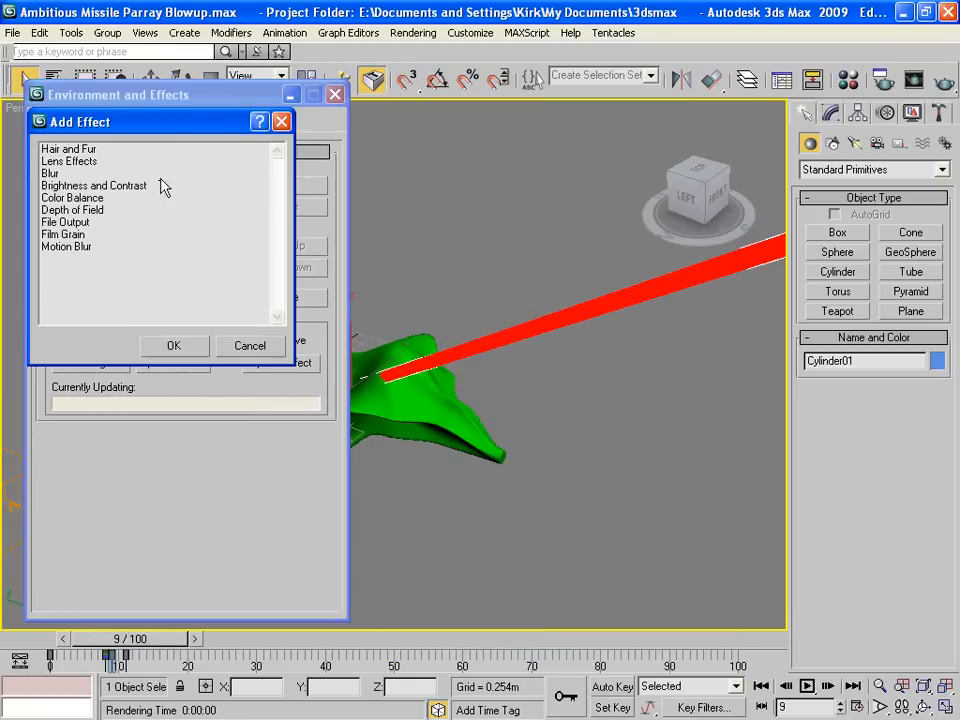
pyautogui.moveTo(60, 165)
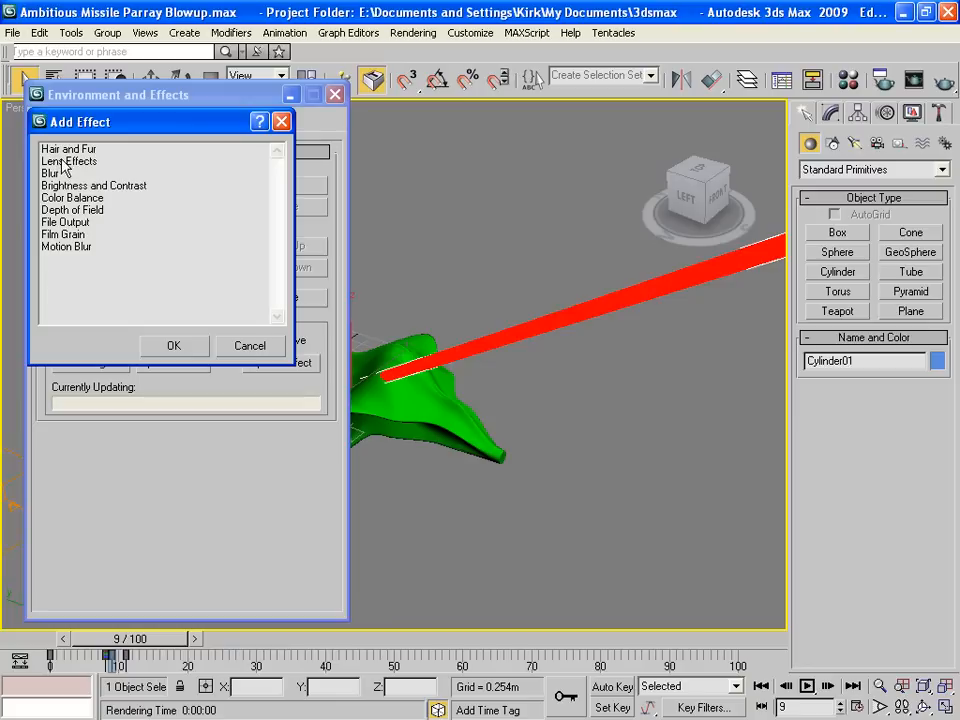
pyautogui.click(173, 345)
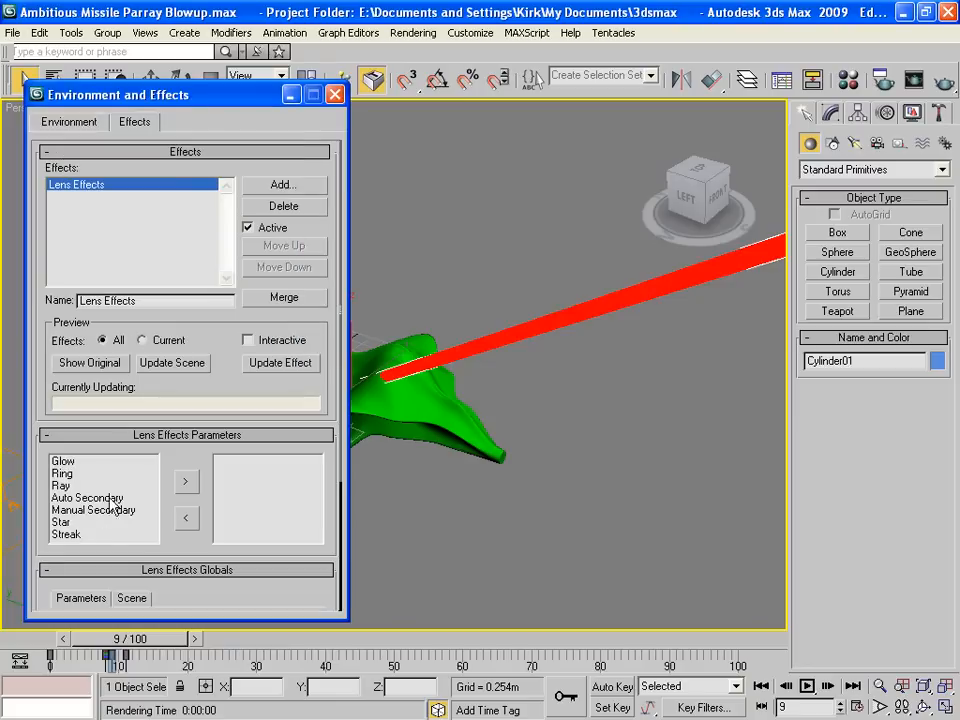
pyautogui.click(63, 461)
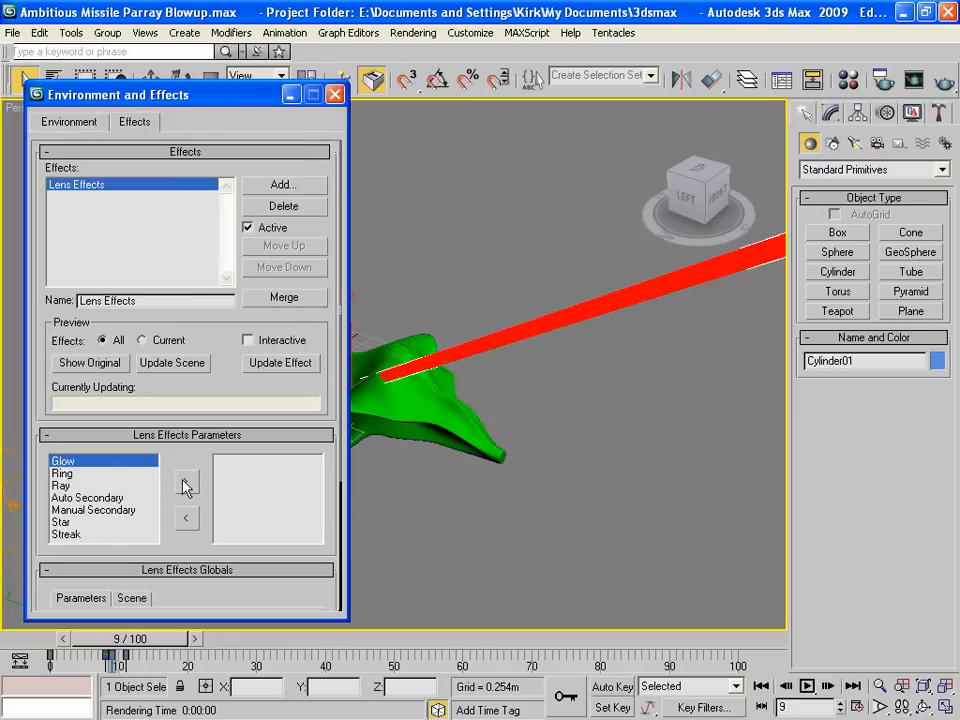
pyautogui.click(186, 482)
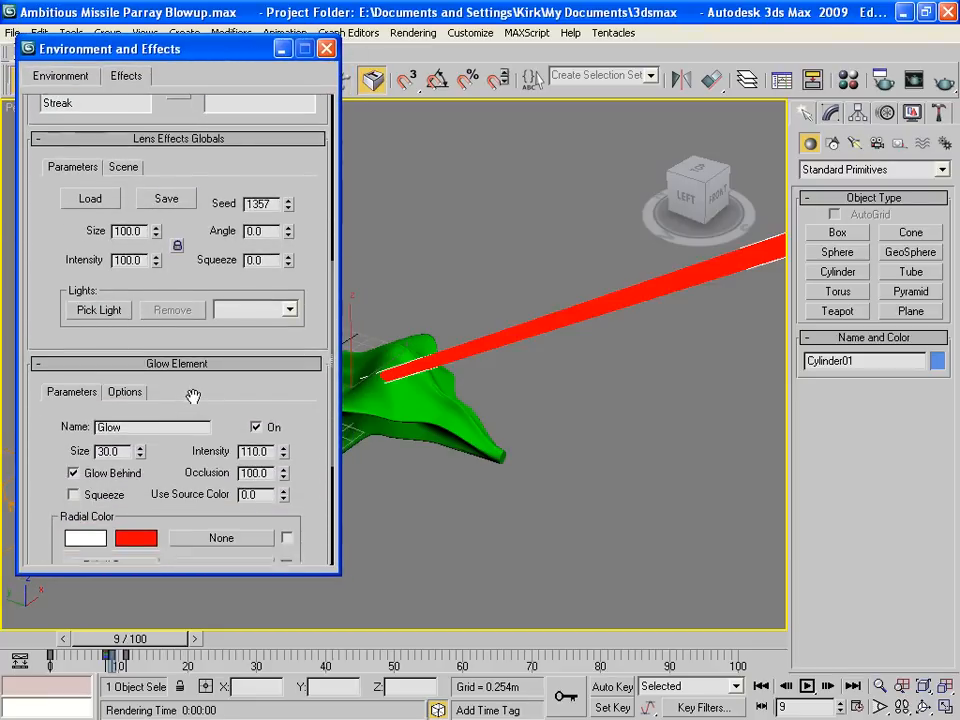
pyautogui.scroll(-3)
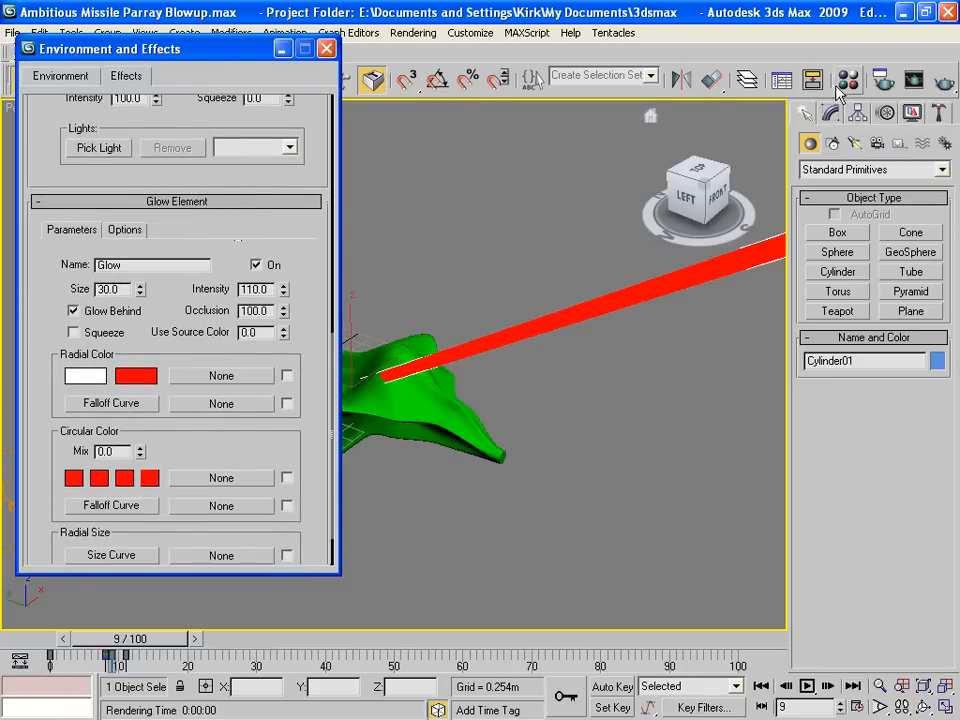
# Step: Set the Laser material's Material ID Channel to 7 in the Material Editor
pyautogui.click(848, 80)
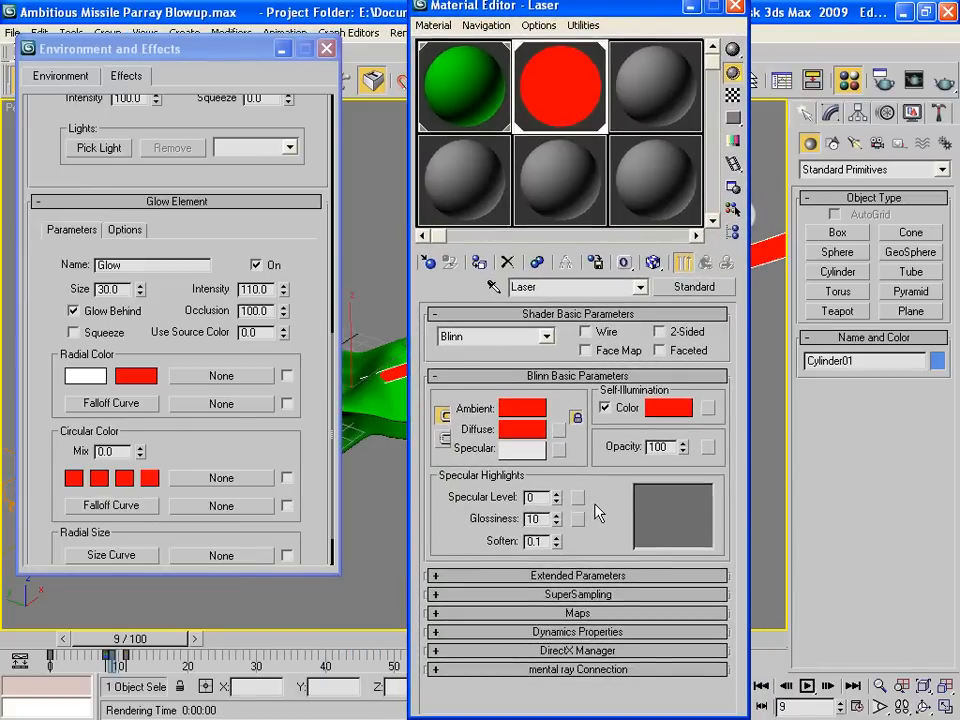
pyautogui.moveTo(596, 490)
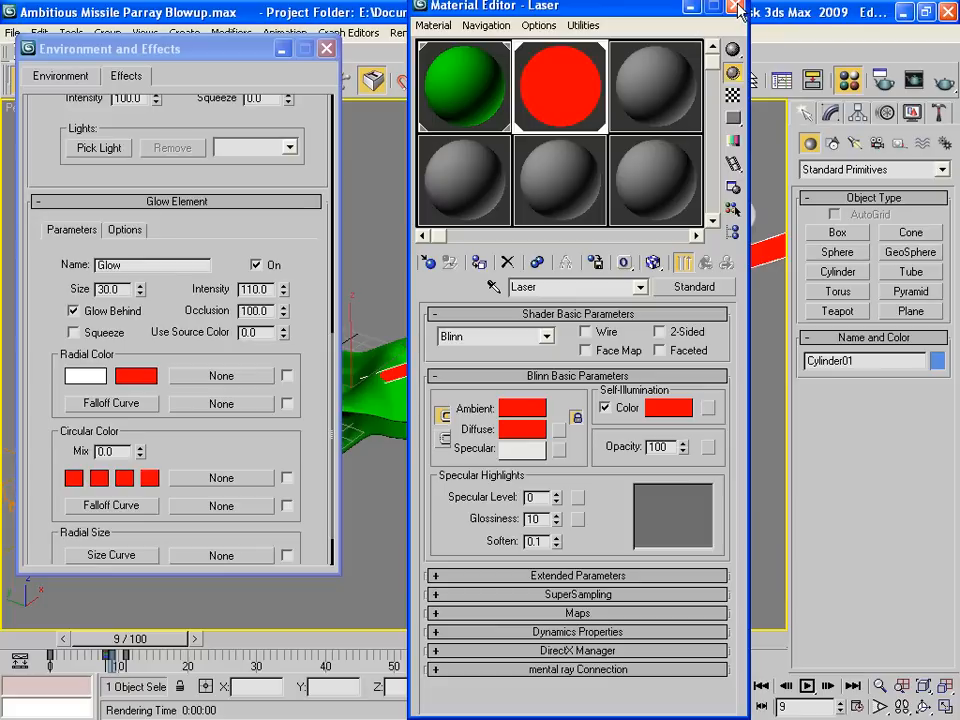
pyautogui.click(738, 7)
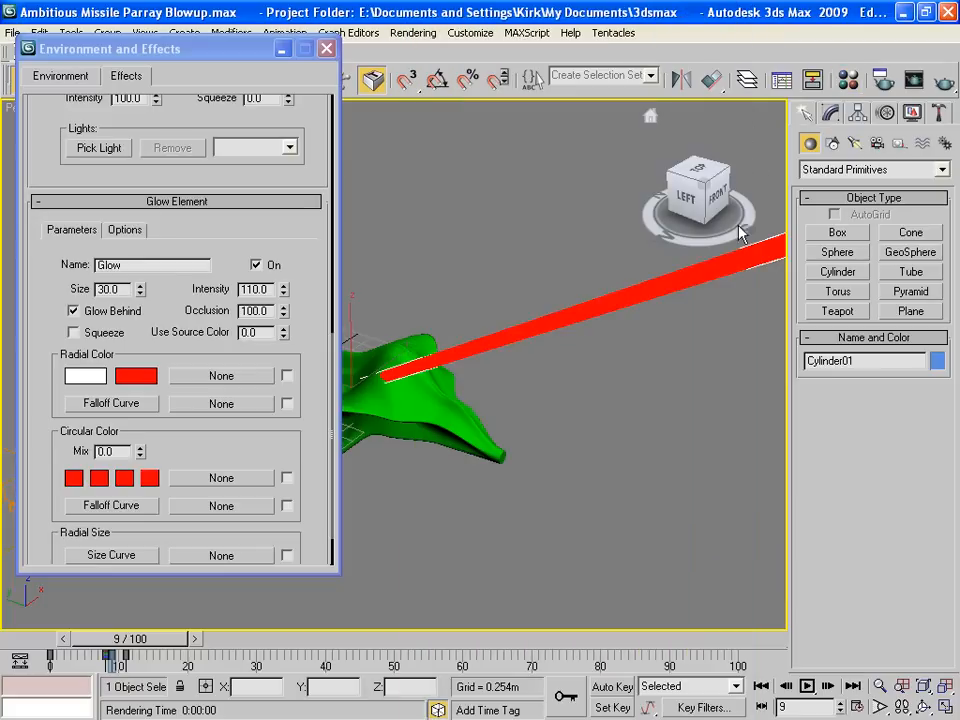
pyautogui.moveTo(847, 80)
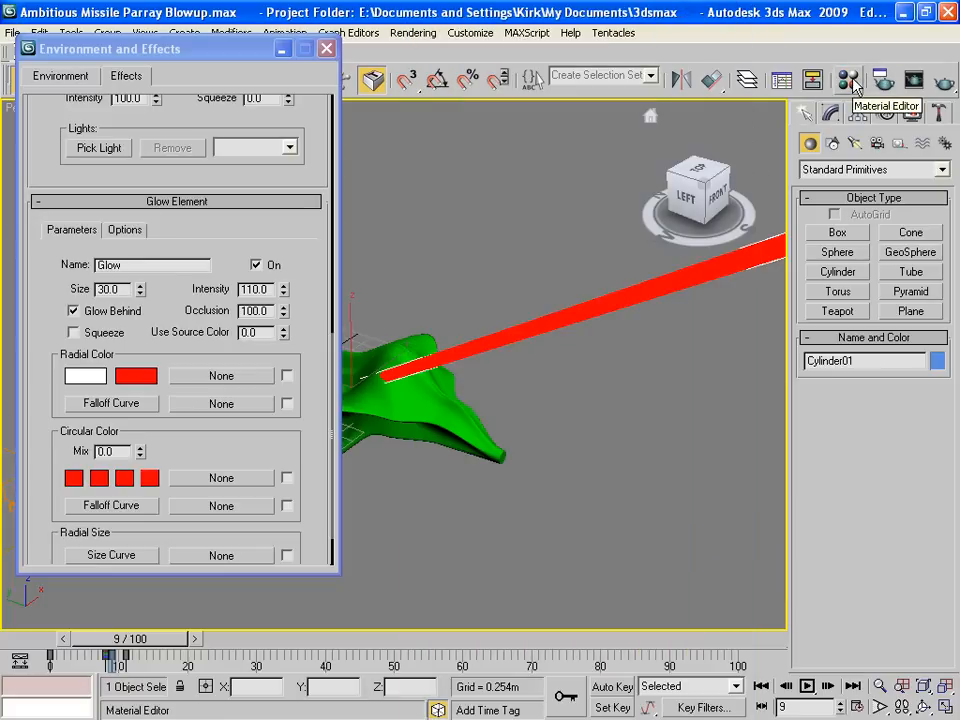
pyautogui.click(848, 80)
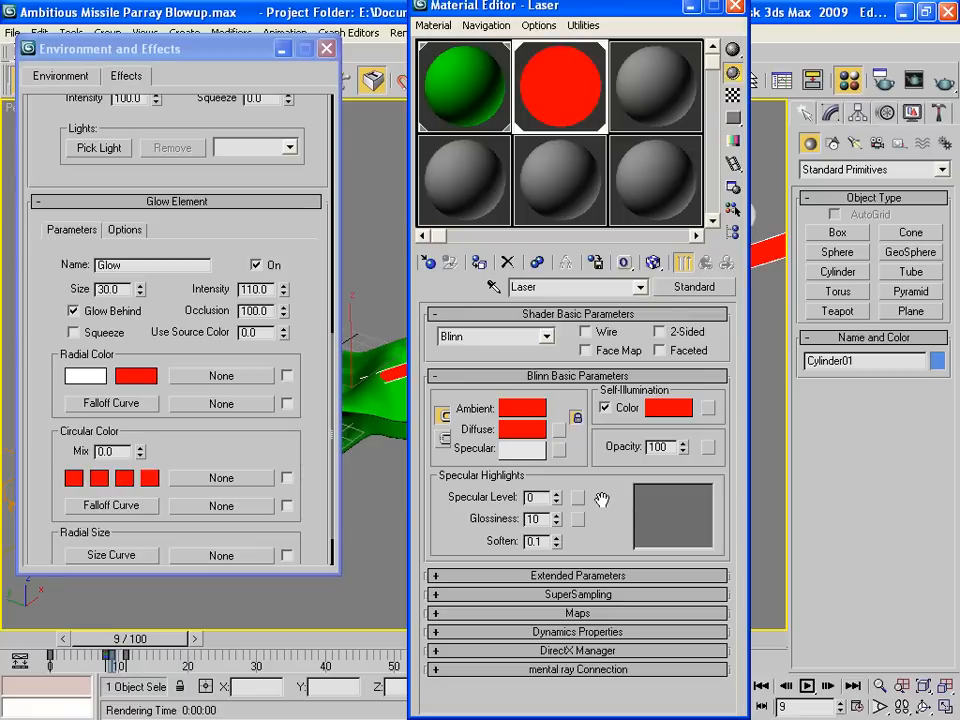
pyautogui.moveTo(718, 22)
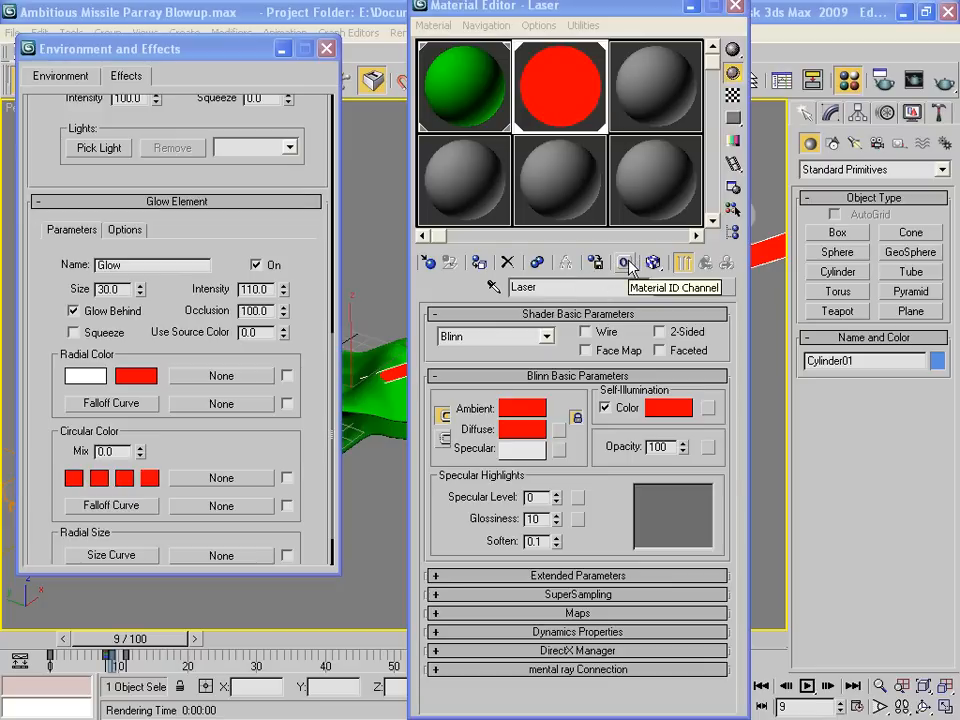
pyautogui.click(625, 262)
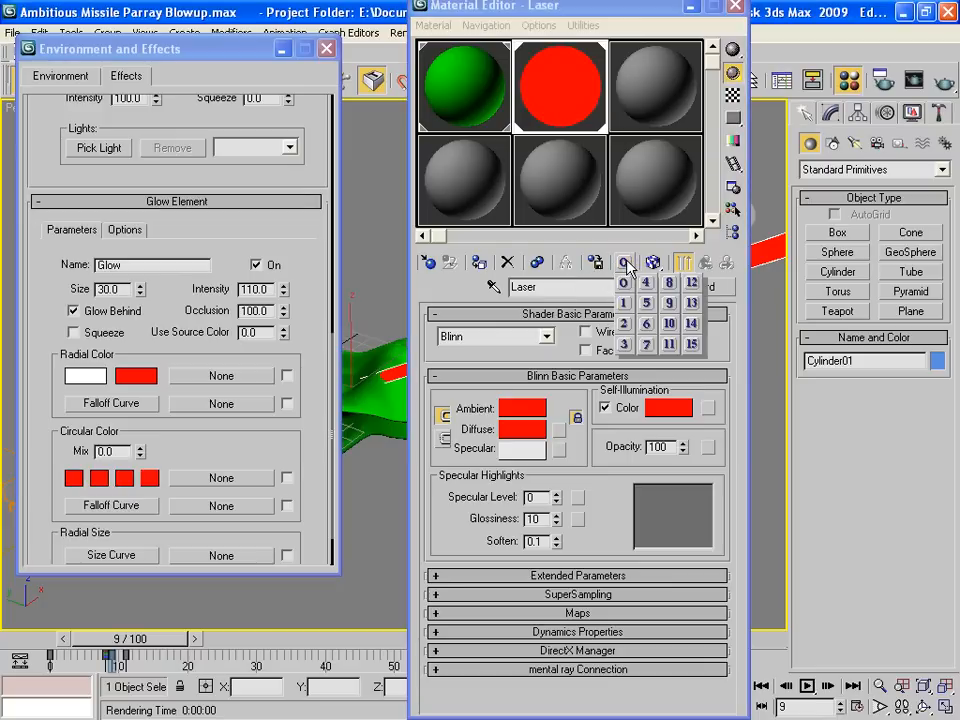
pyautogui.click(646, 324)
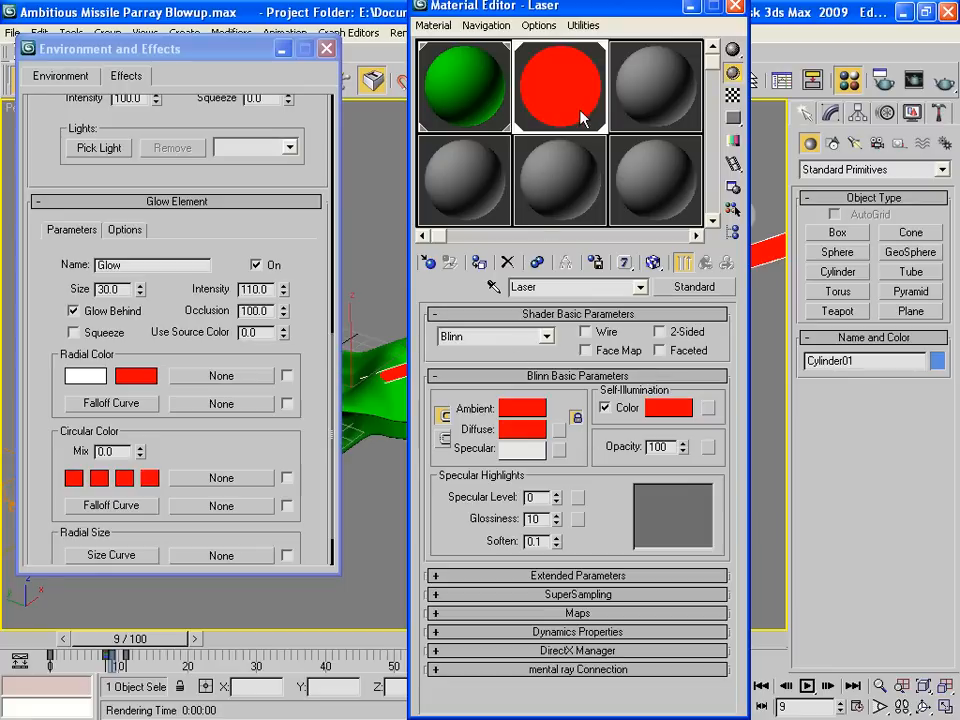
pyautogui.moveTo(613, 395)
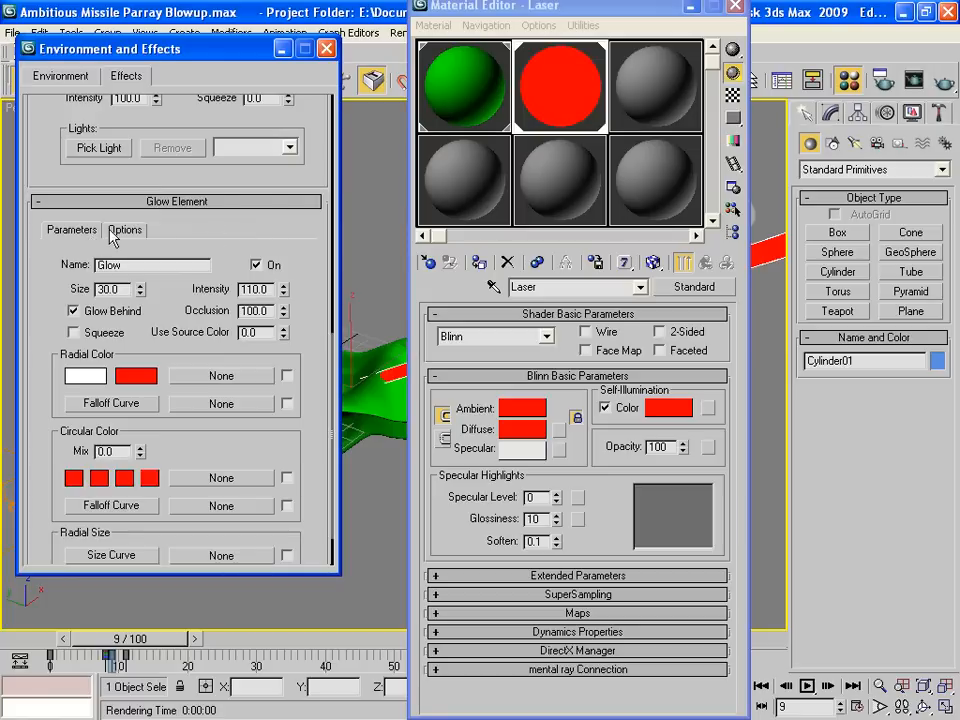
# Step: Enable the Glow's Material ID source option and set the ID to 7
pyautogui.click(124, 230)
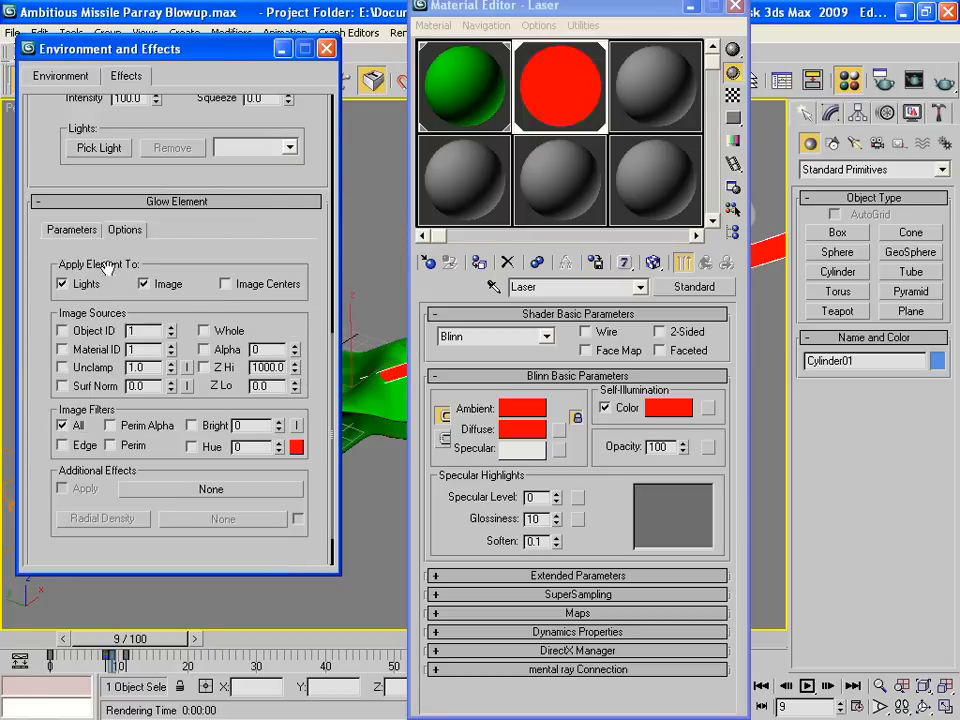
pyautogui.click(62, 349)
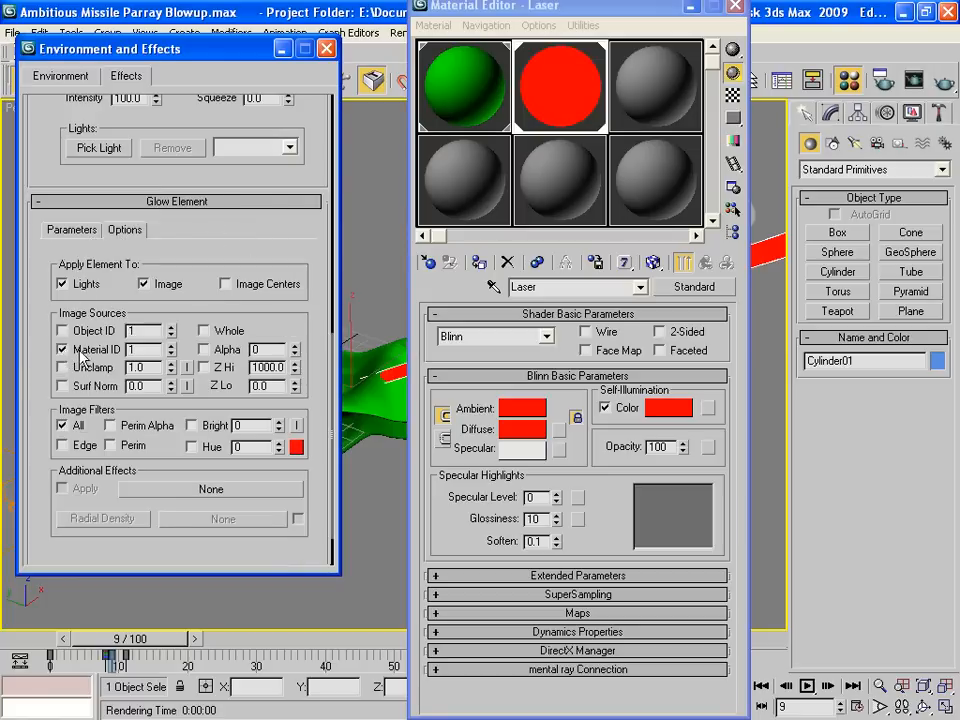
pyautogui.click(171, 345)
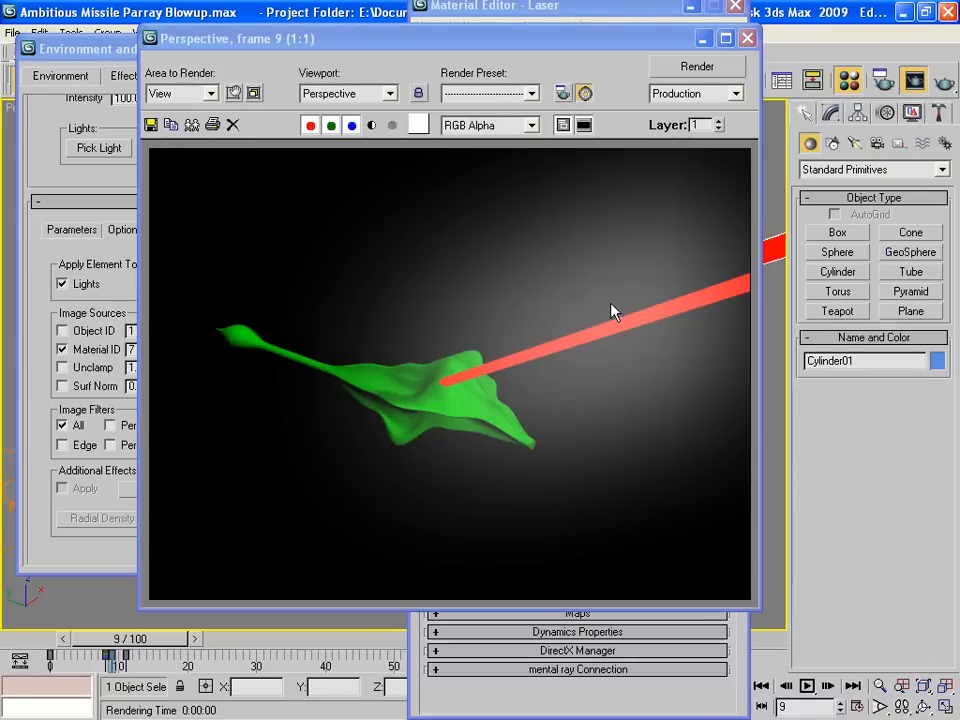
pyautogui.moveTo(525, 358)
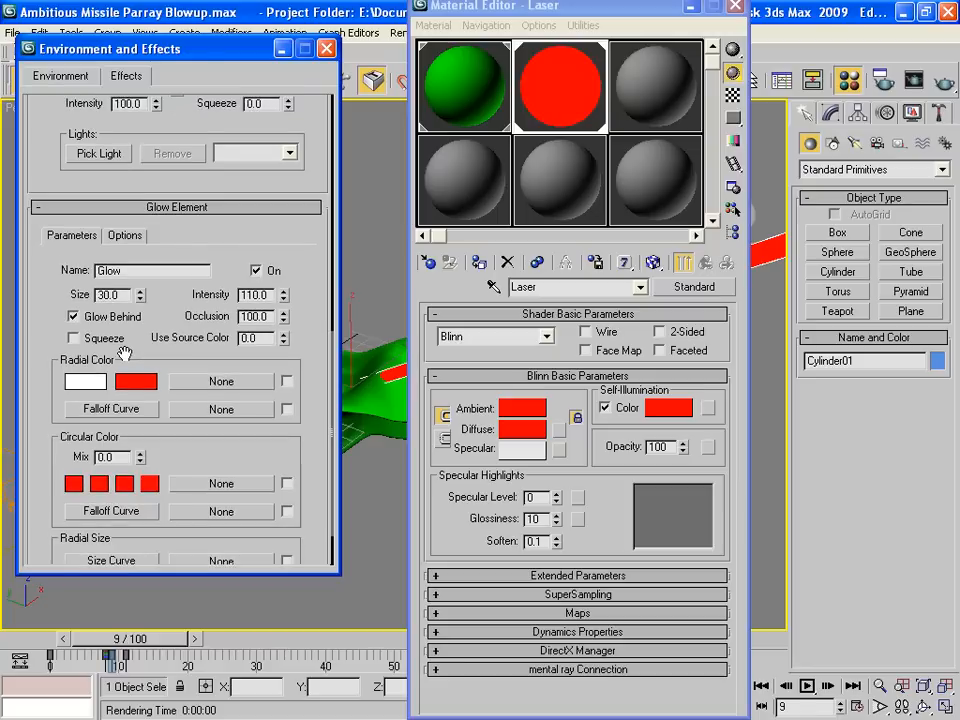
pyautogui.moveTo(147, 330)
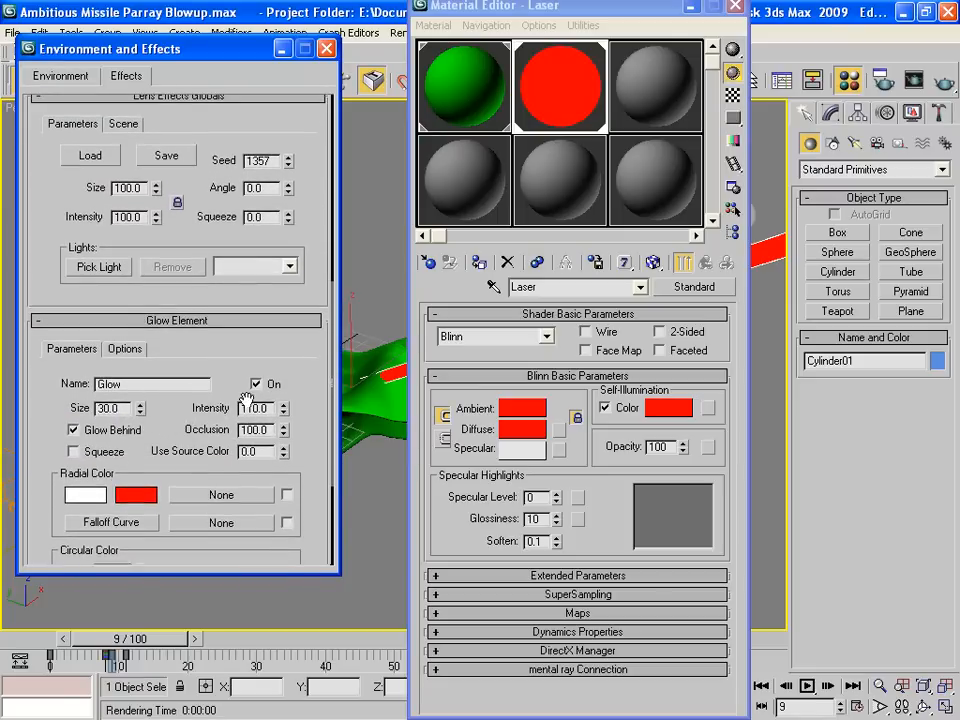
# Step: Retune the glow to global size 21, intensity 23 and element size 1, intensity 62, re-render, then close the frame window
pyautogui.click(281, 404)
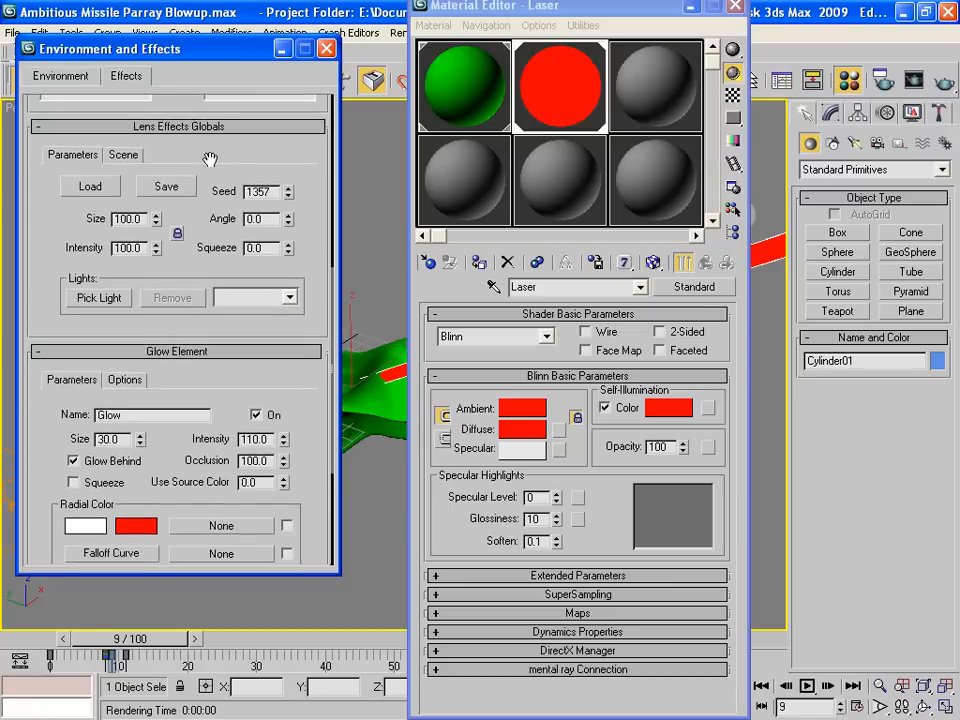
pyautogui.moveTo(275, 360)
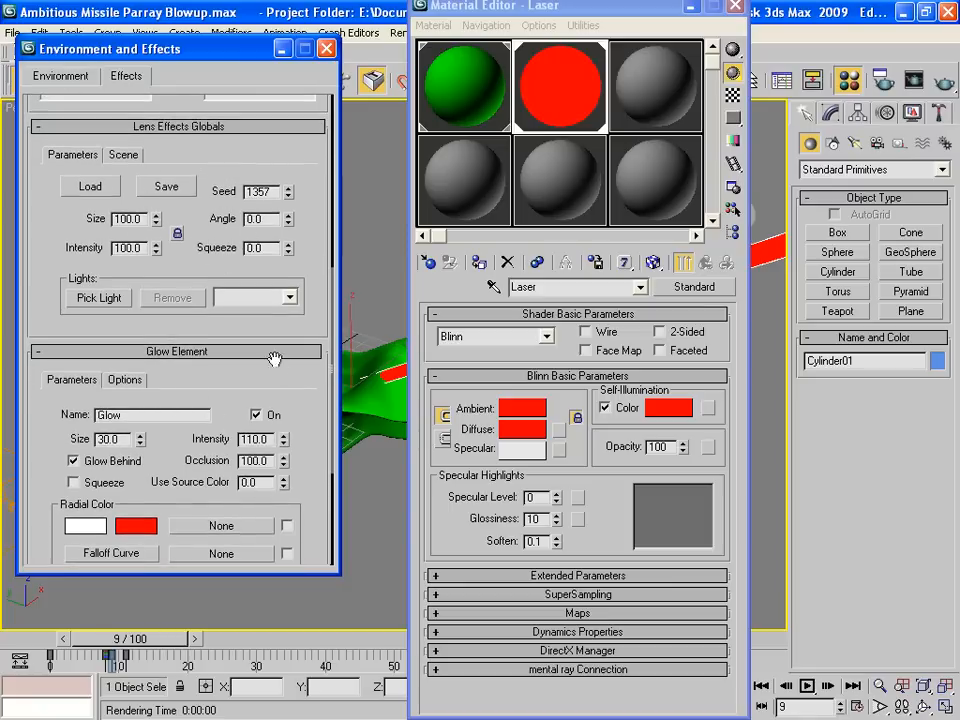
pyautogui.scroll(-3)
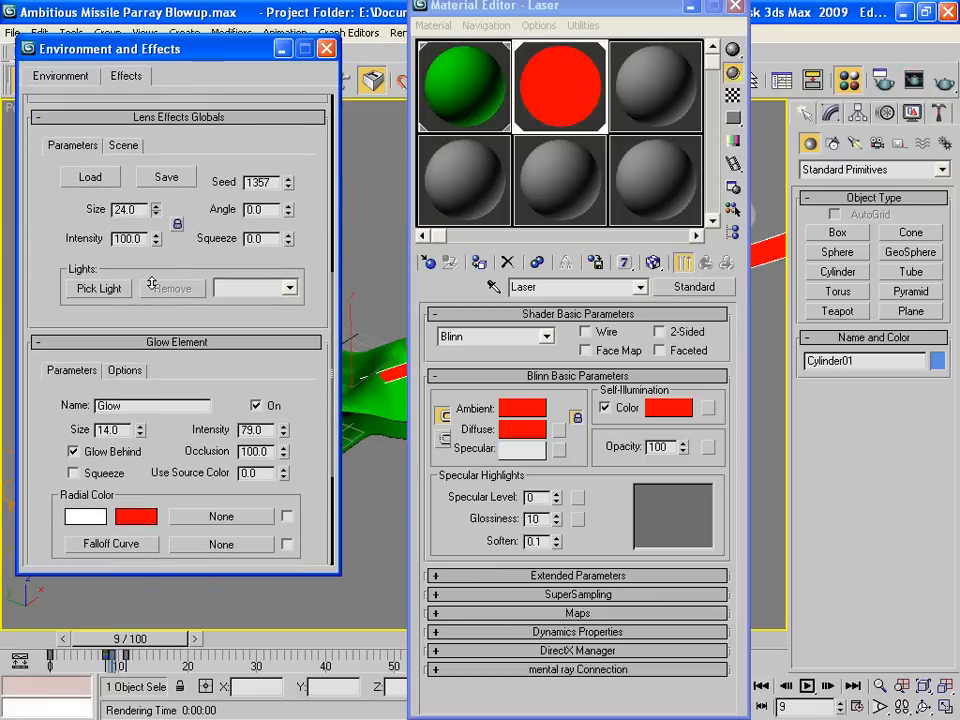
pyautogui.click(696, 66)
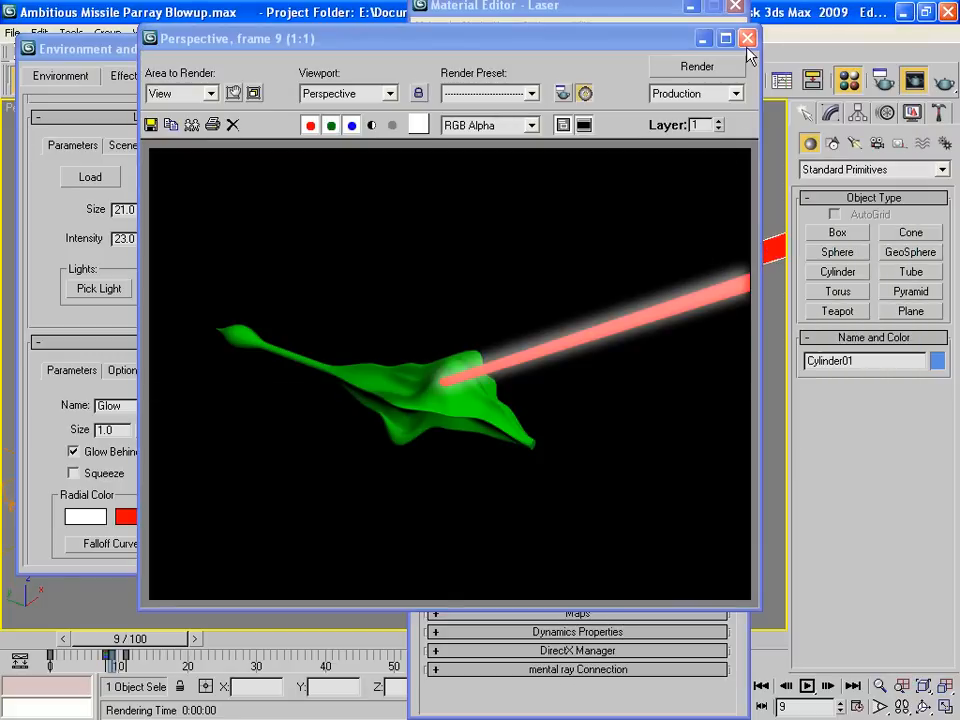
pyautogui.click(747, 38)
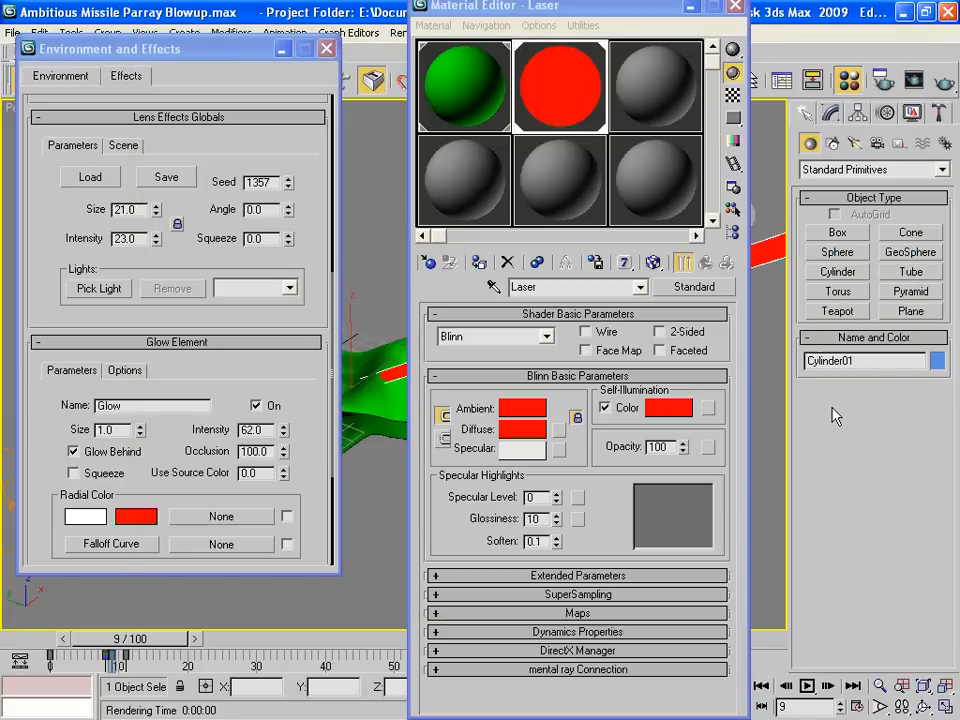
# Step: Show Cylinder01's parameters in the Modify panel (radius 0.078 m, height 9.596 m, 18 sides)
pyautogui.click(829, 113)
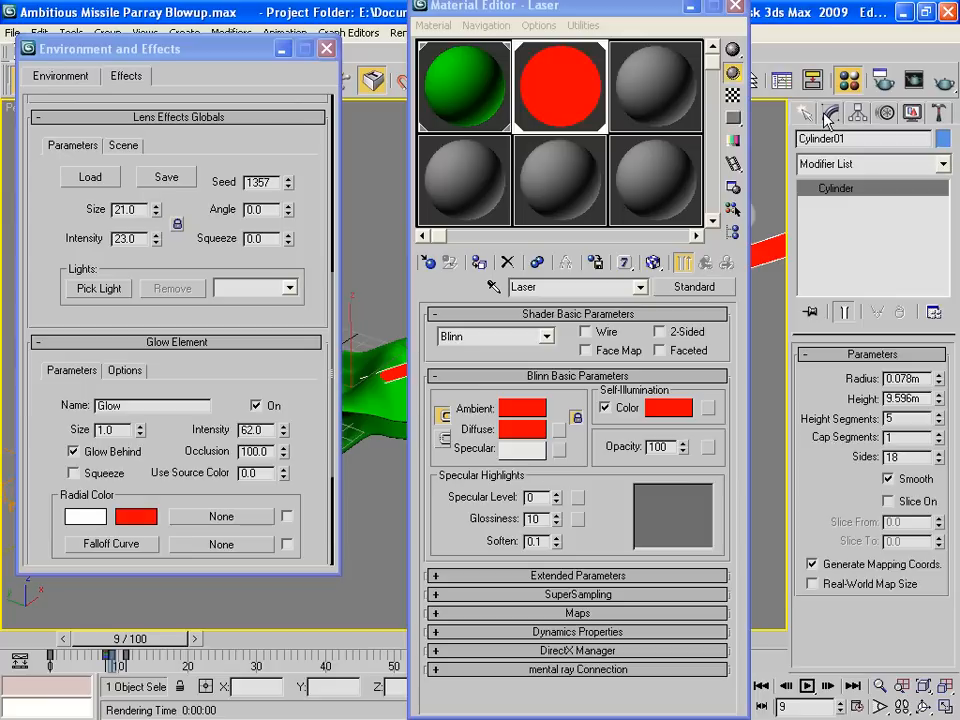
pyautogui.moveTo(940, 390)
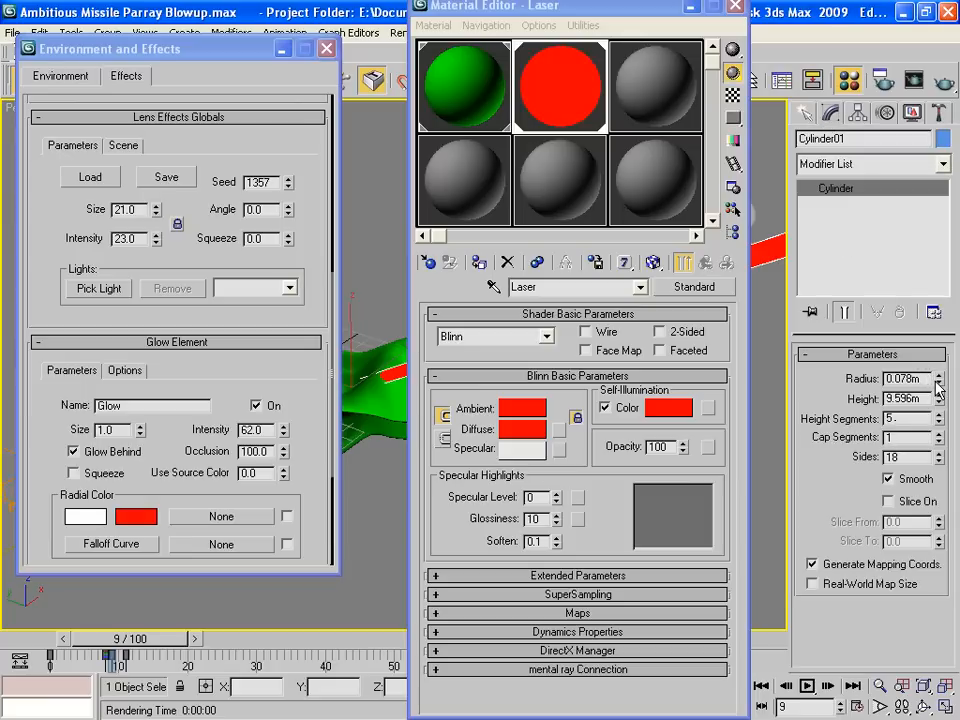